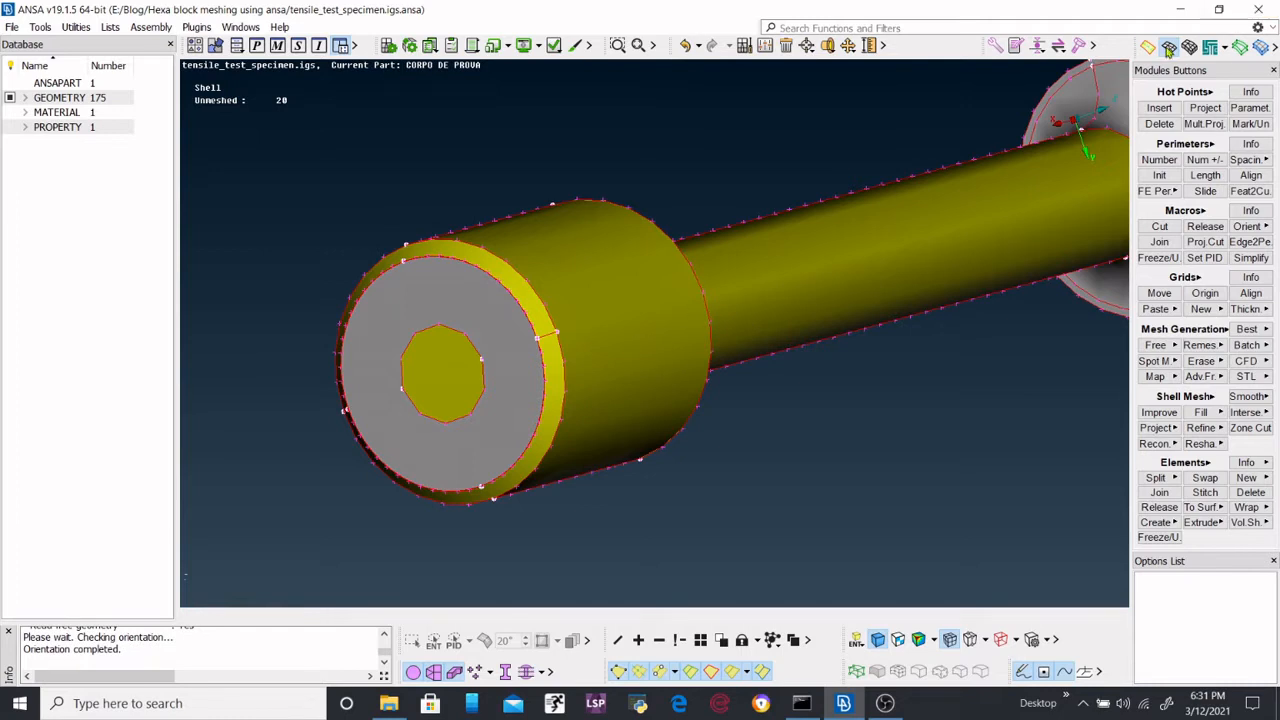
Step: Apply a perimeter element length, then switch to the TOPO module
left_click(1205, 175)
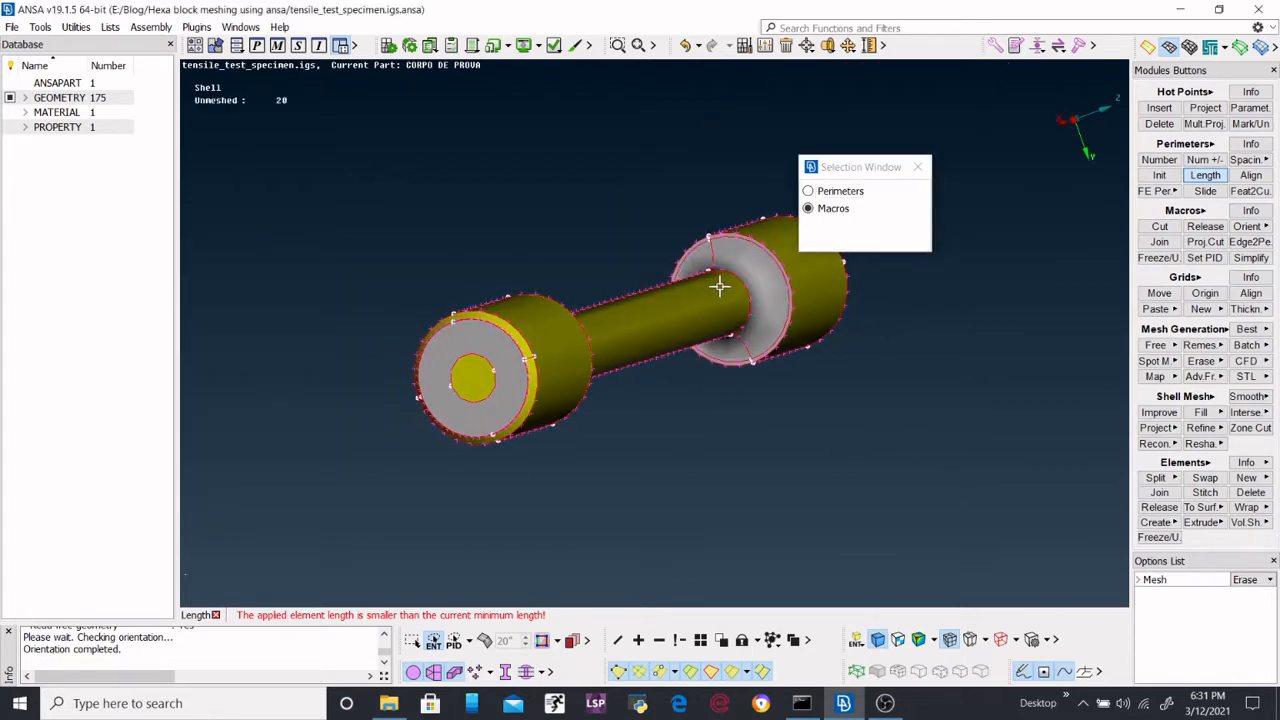
left_click(917, 167)
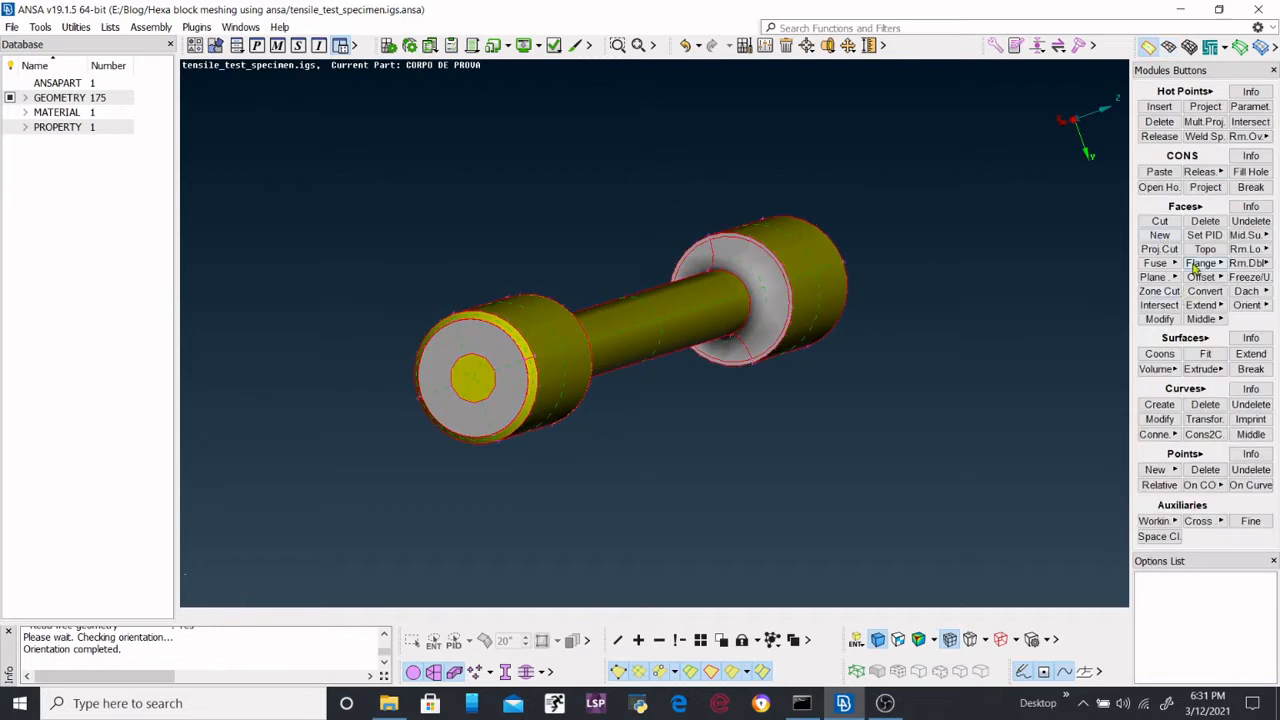
Step: Switch to the HEXA BLOCK module to access the block meshing tools
left_click(1205, 249)
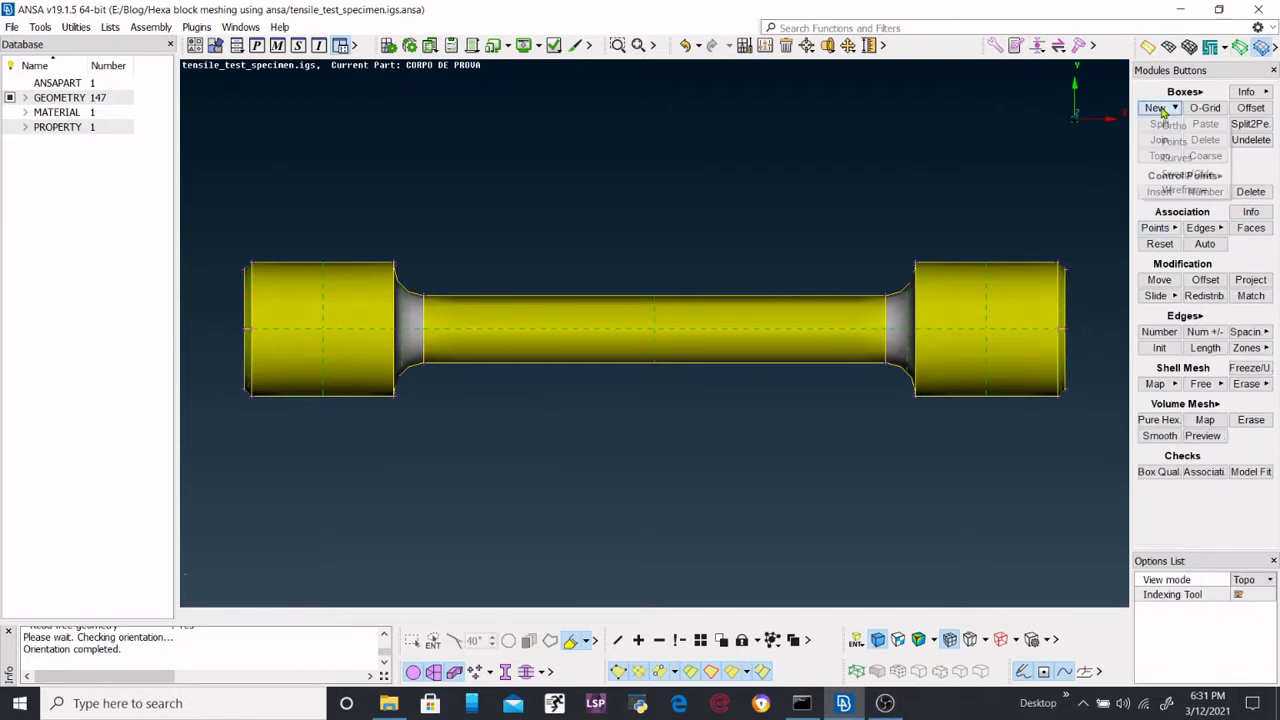
Step: Create a minimum-volume hexa box enclosing the whole specimen
left_click(1157, 108)
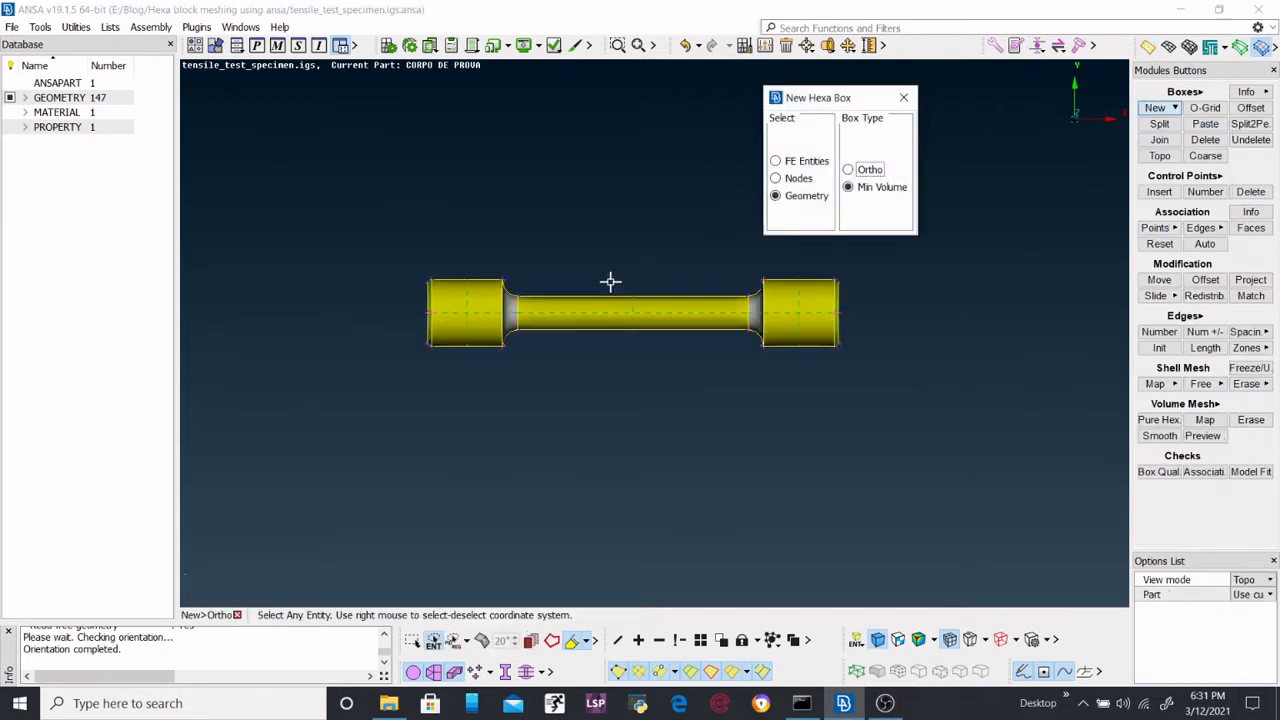
left_click(848, 187)
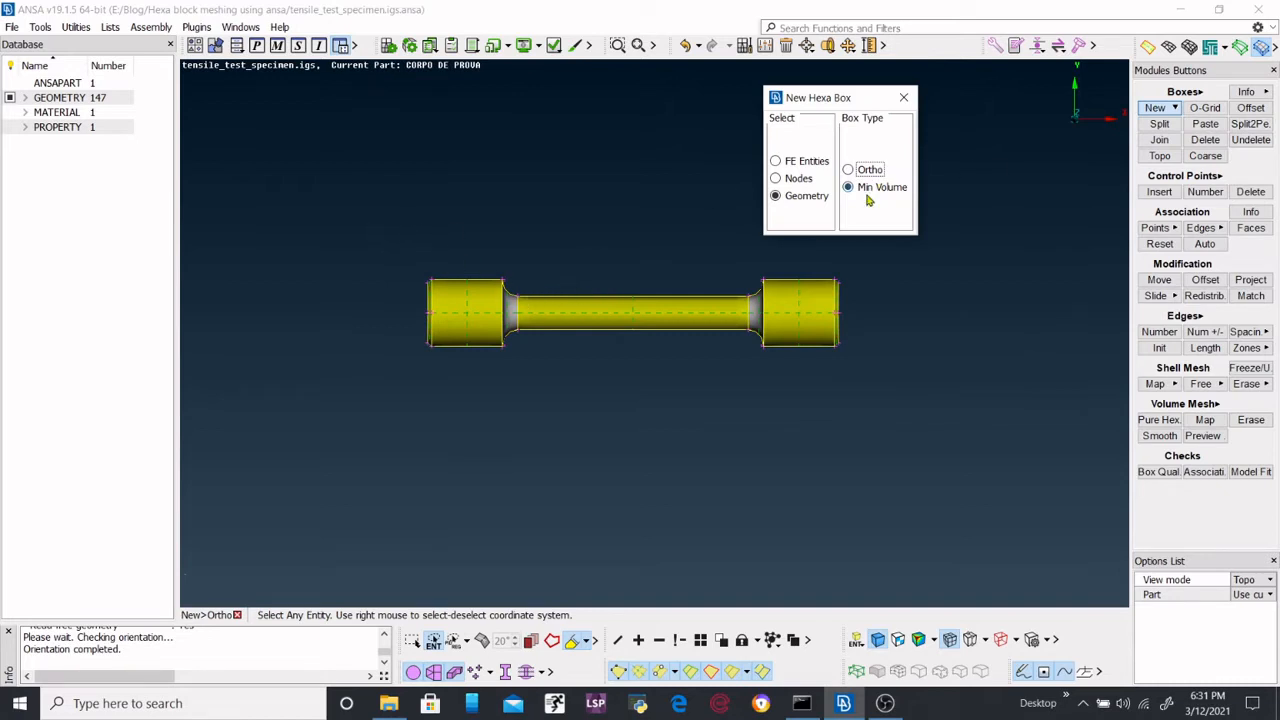
left_click(775, 195)
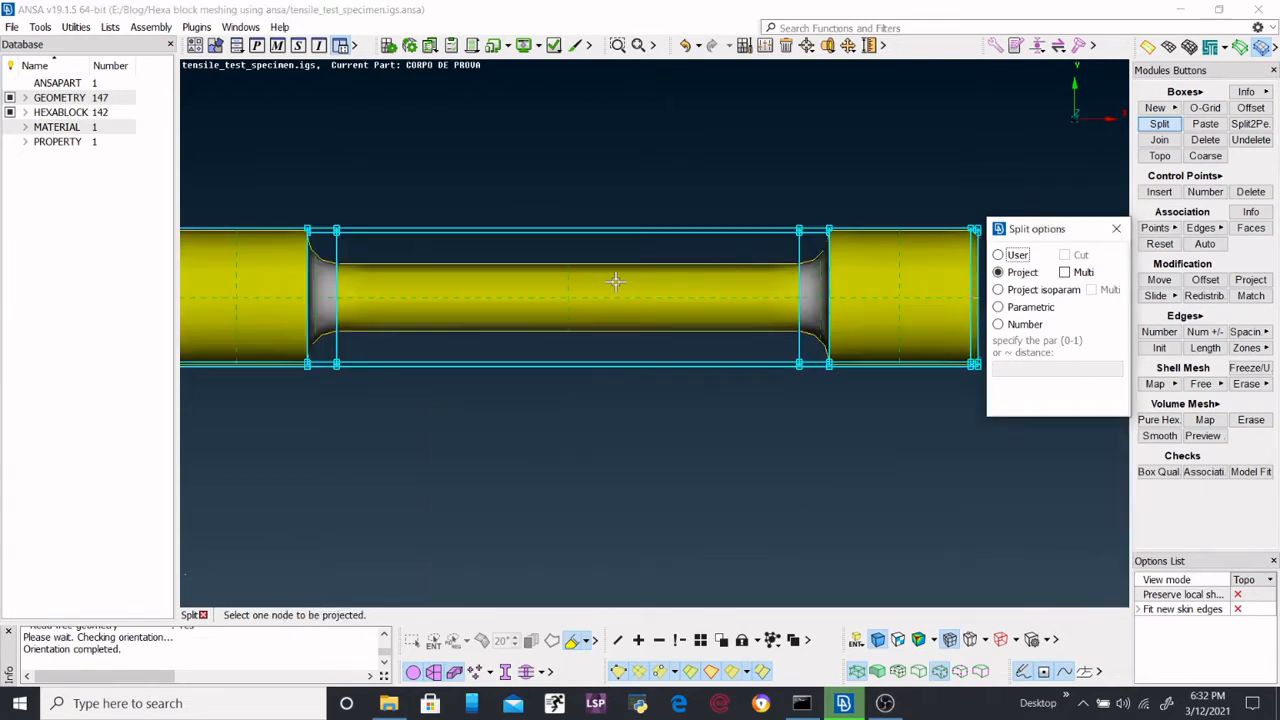
Step: Zoom in on the specimen's grip end to inspect the split blocks
left_click_drag(615, 283, 825, 277)
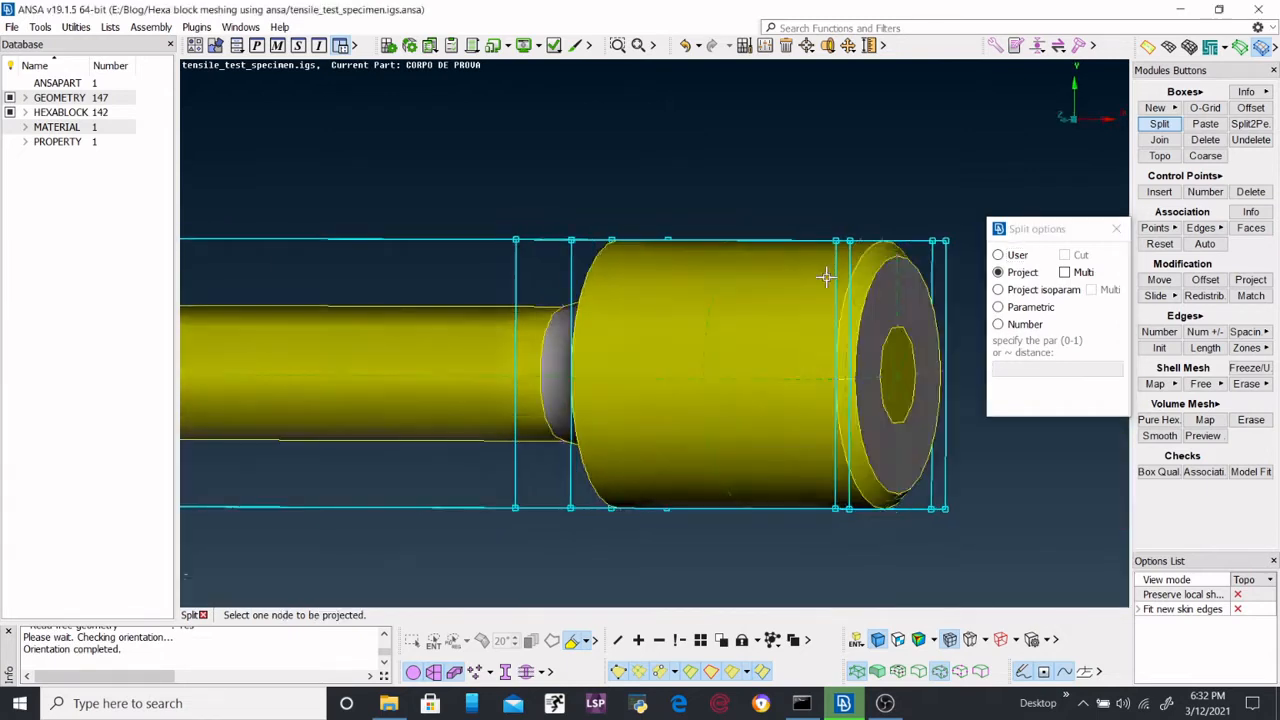
scroll("up", 3)
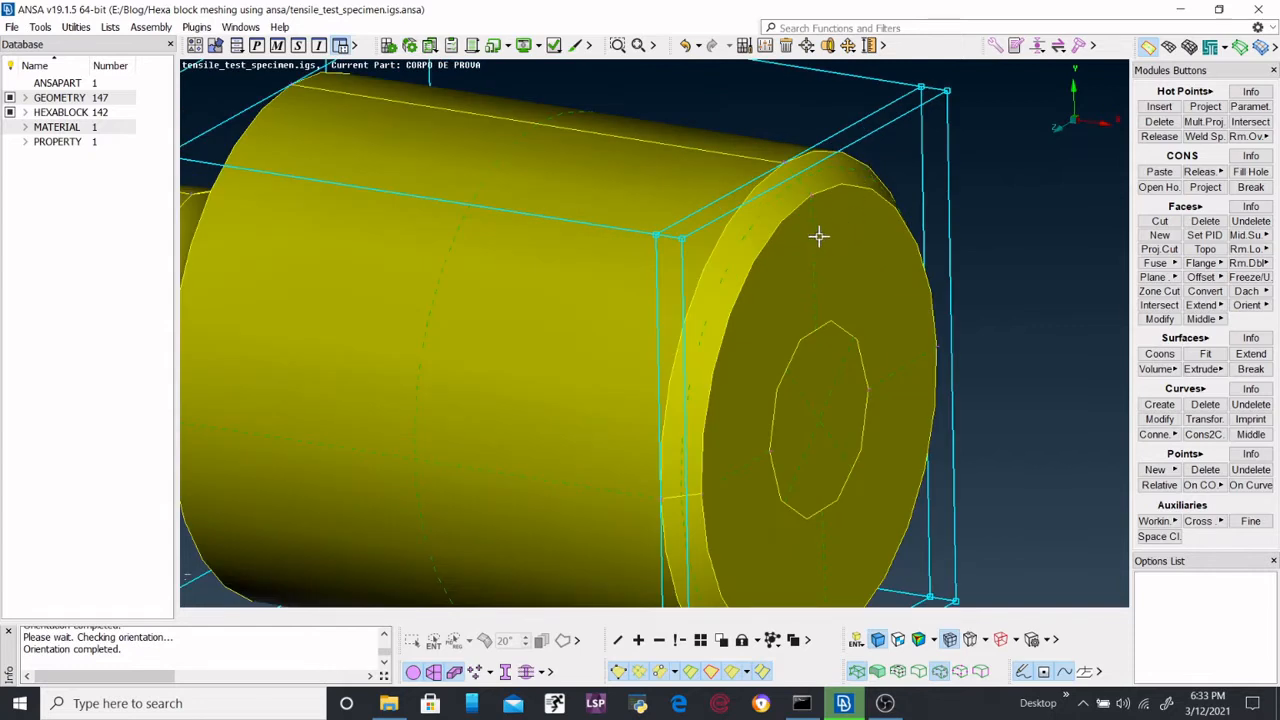
mouse_move(789, 285)
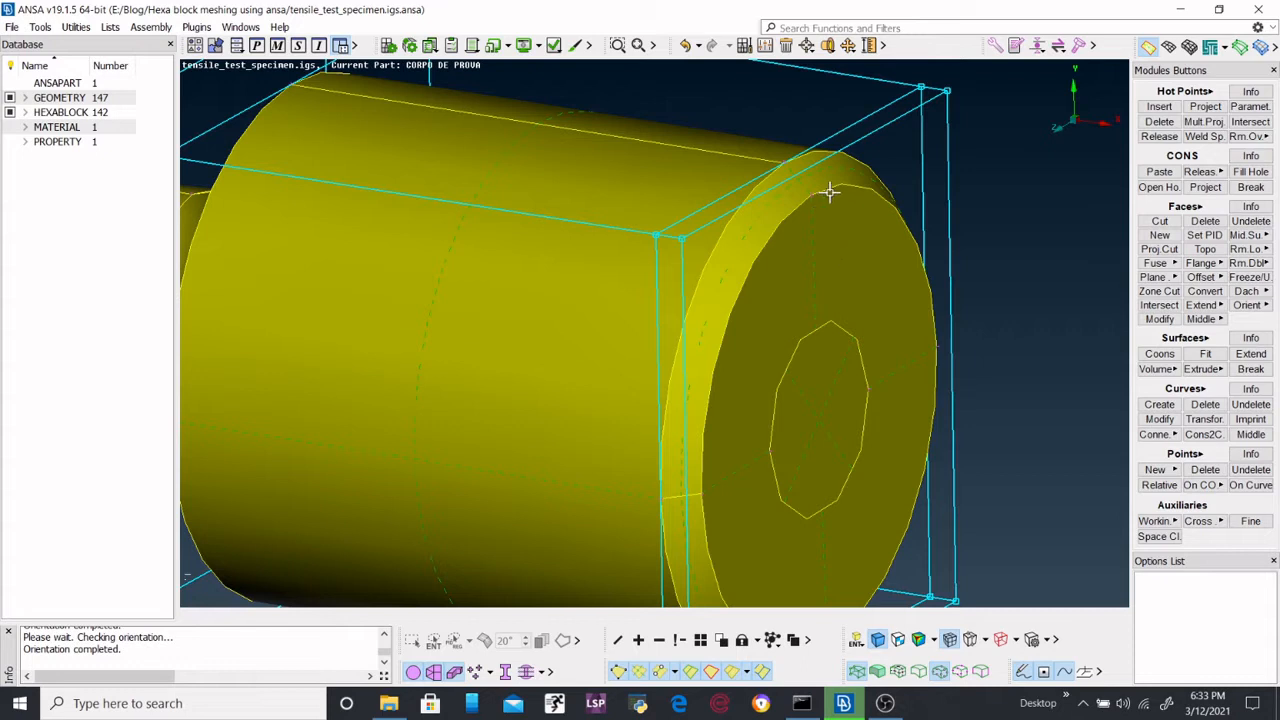
mouse_move(1095, 180)
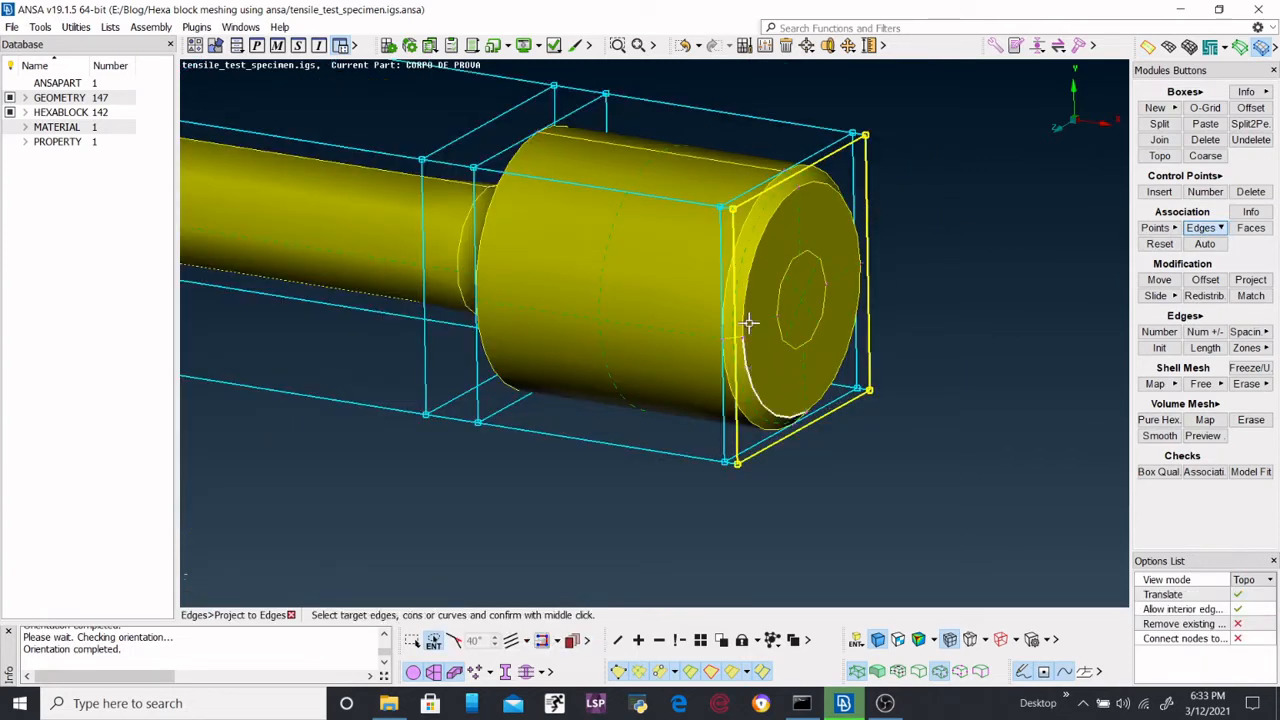
Step: Project block edges onto the end circles and shoulder fillet circles of both grips
left_click_drag(750, 323, 890, 335)
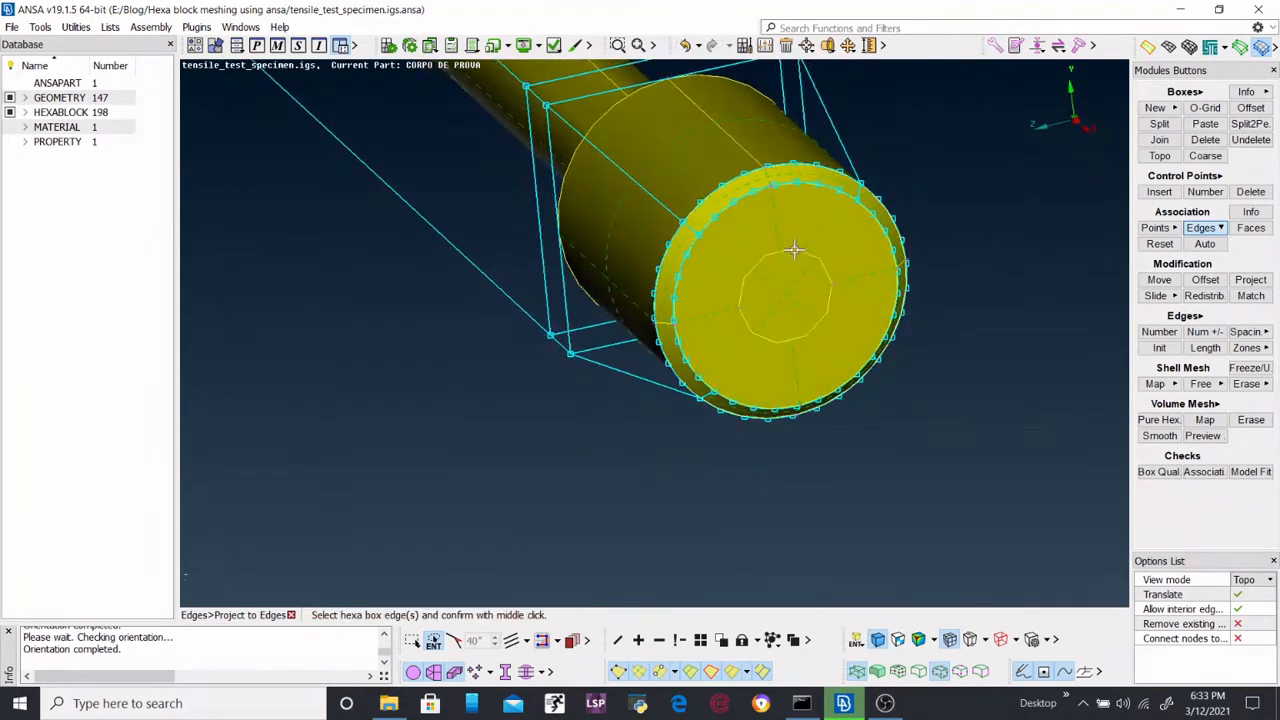
left_click_drag(795, 250, 913, 255)
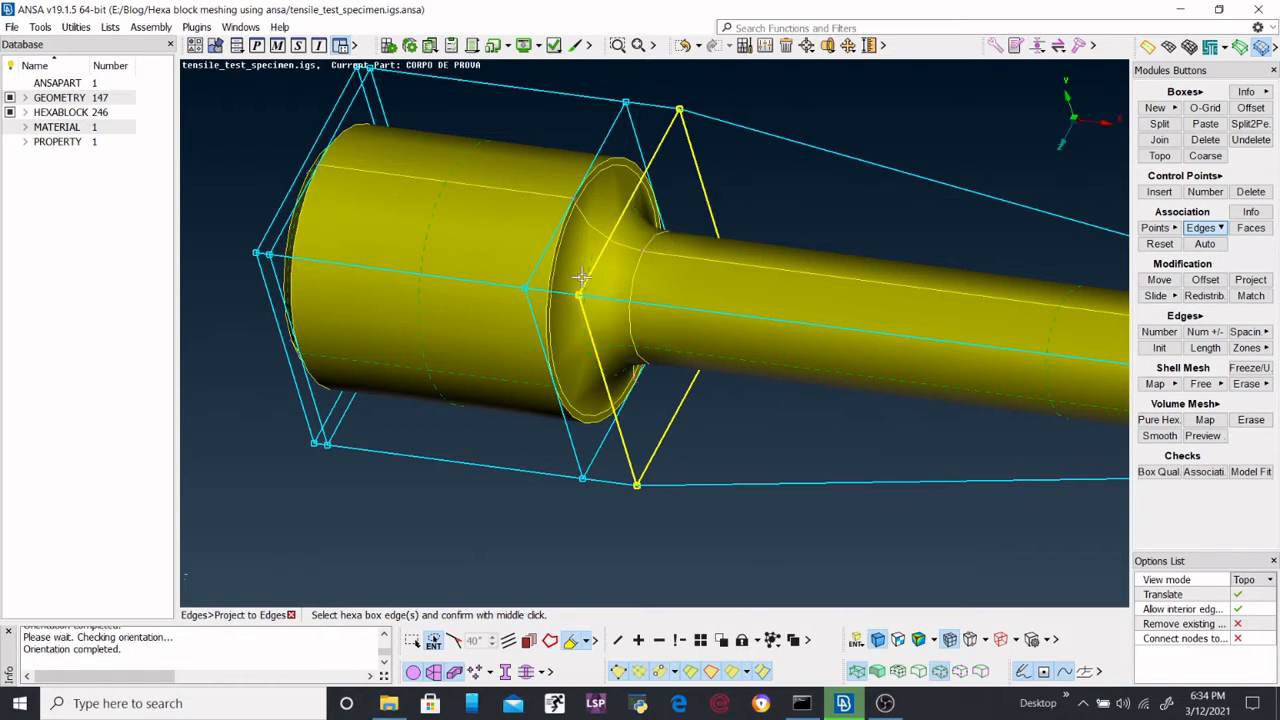
mouse_move(658, 246)
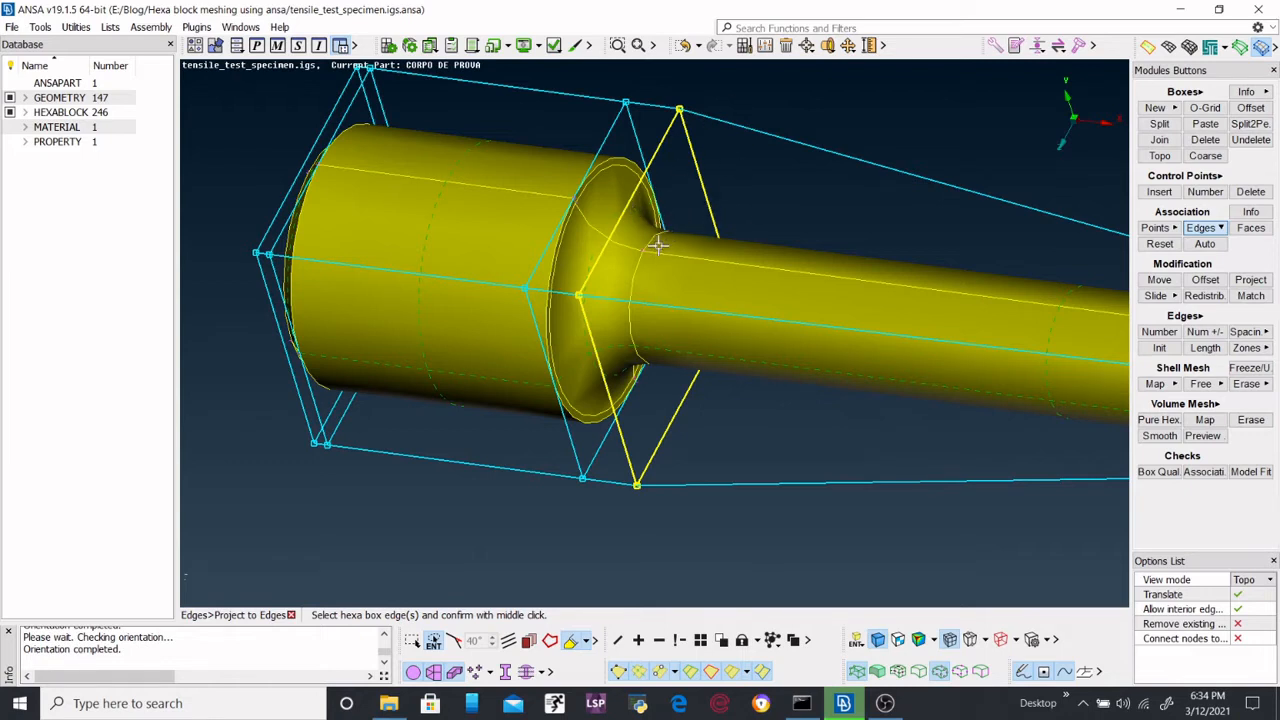
mouse_move(707, 183)
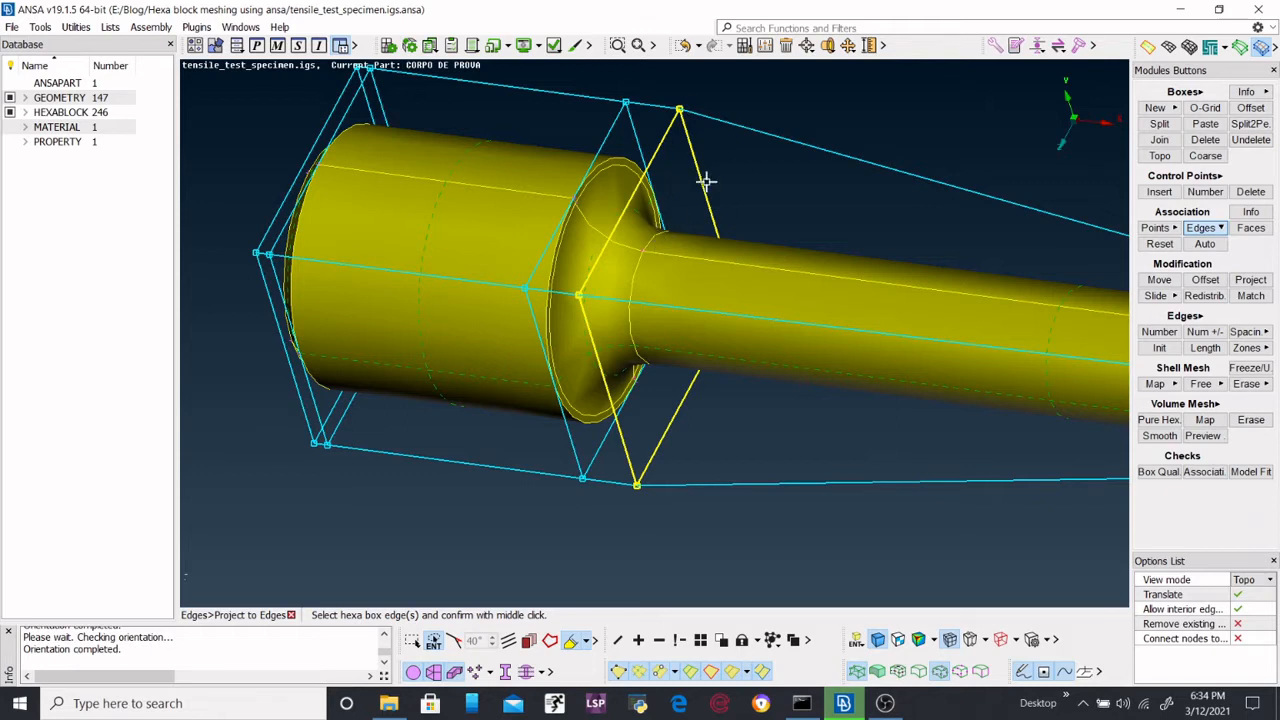
mouse_move(676, 238)
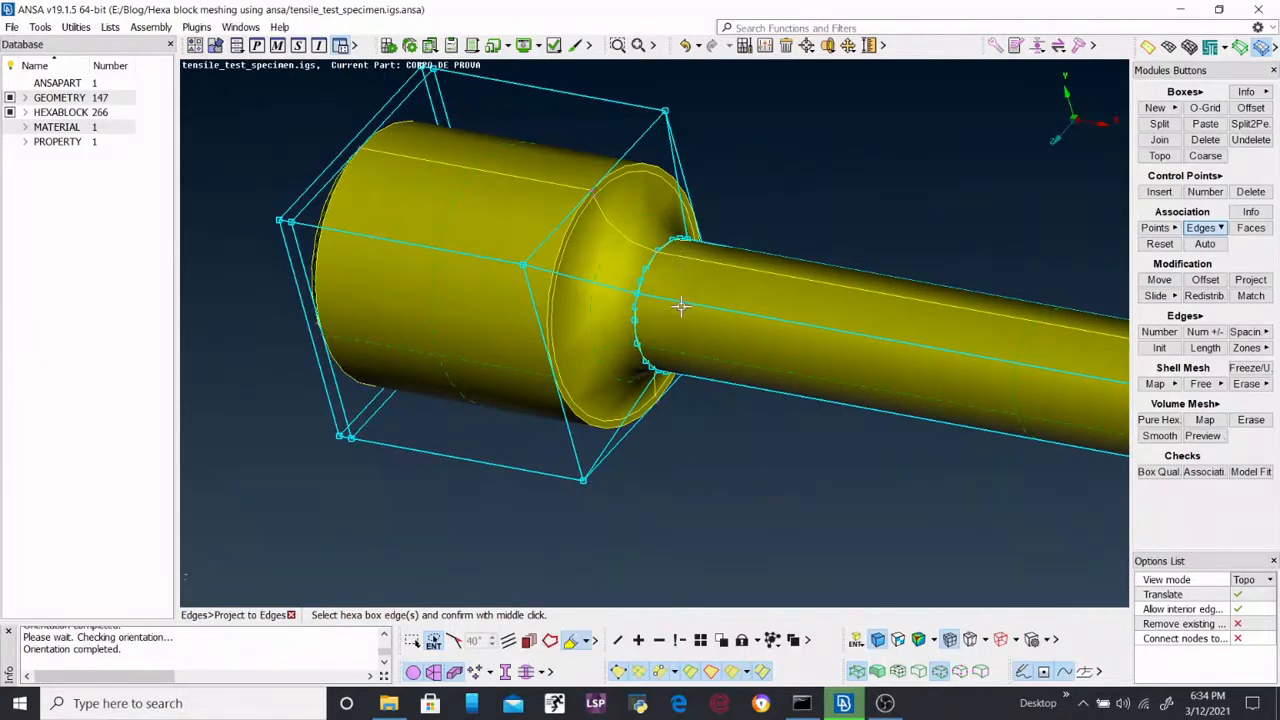
left_click_drag(680, 310, 580, 190)
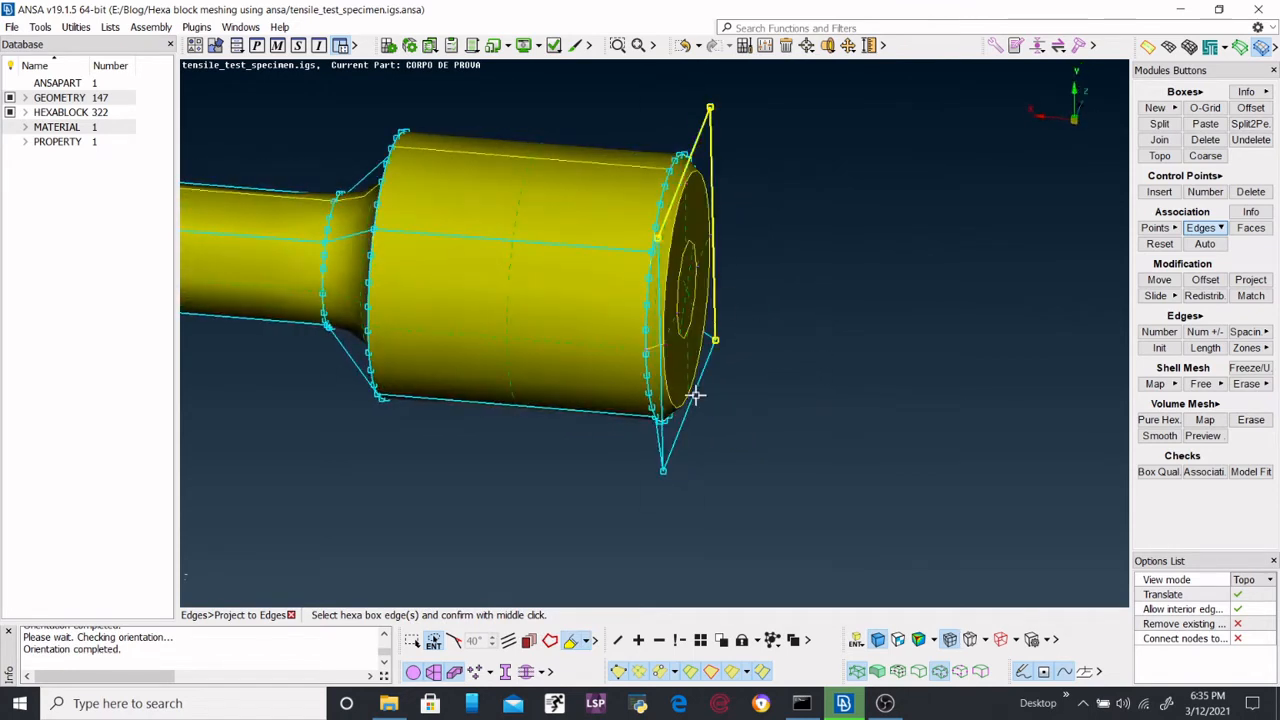
left_click_drag(690, 395, 635, 337)
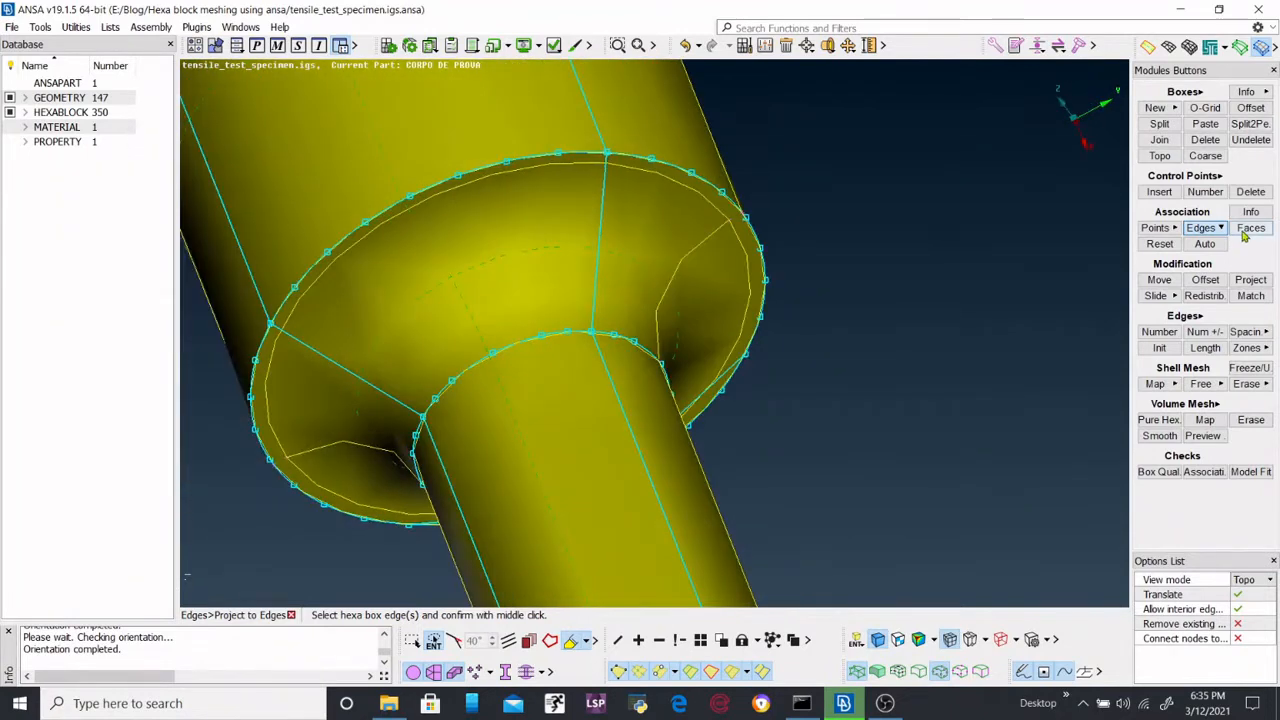
Step: Associate block faces with the shoulder fillet surface, then rotate the specimen horizontal
left_click(1251, 228)
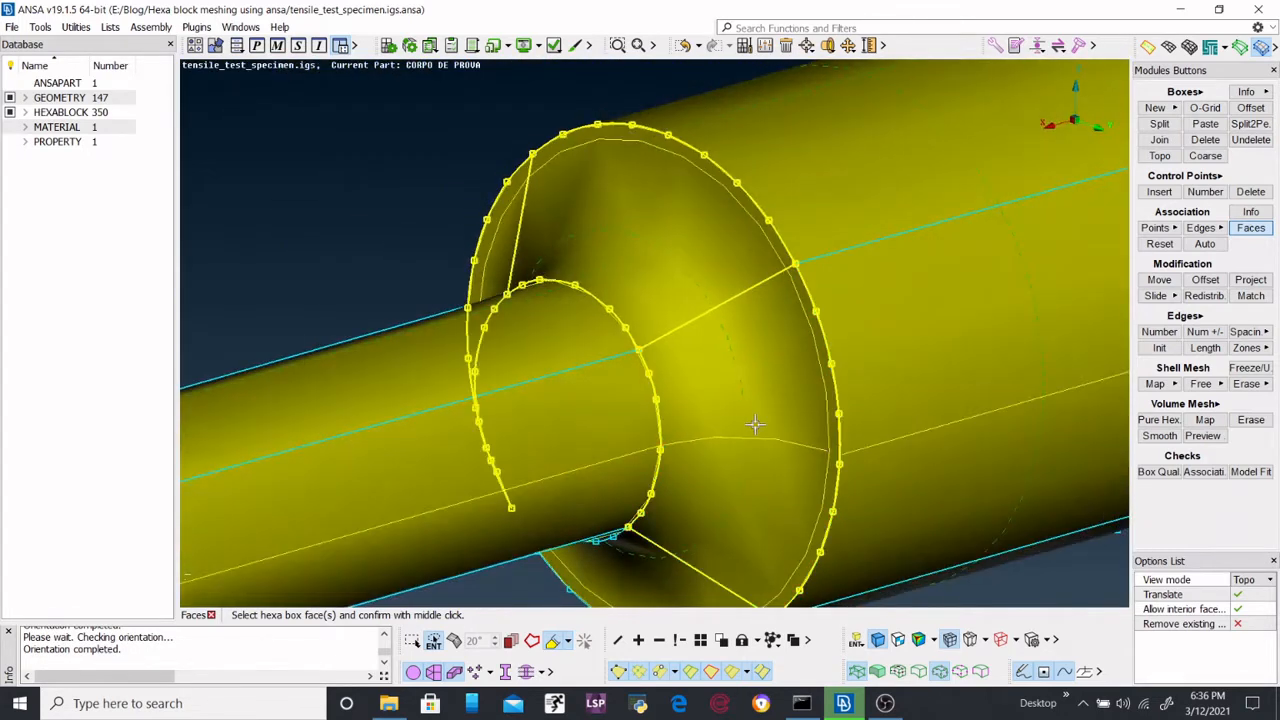
left_click_drag(755, 425, 716, 431)
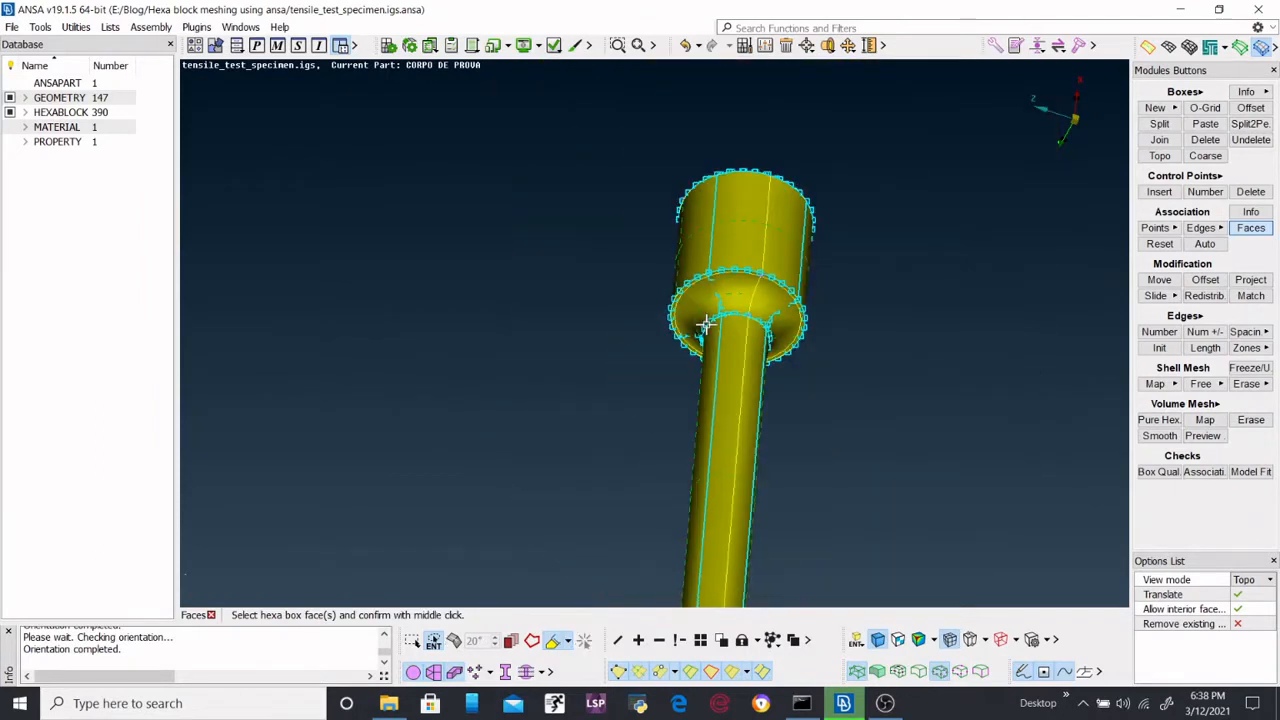
left_click_drag(705, 325, 512, 385)
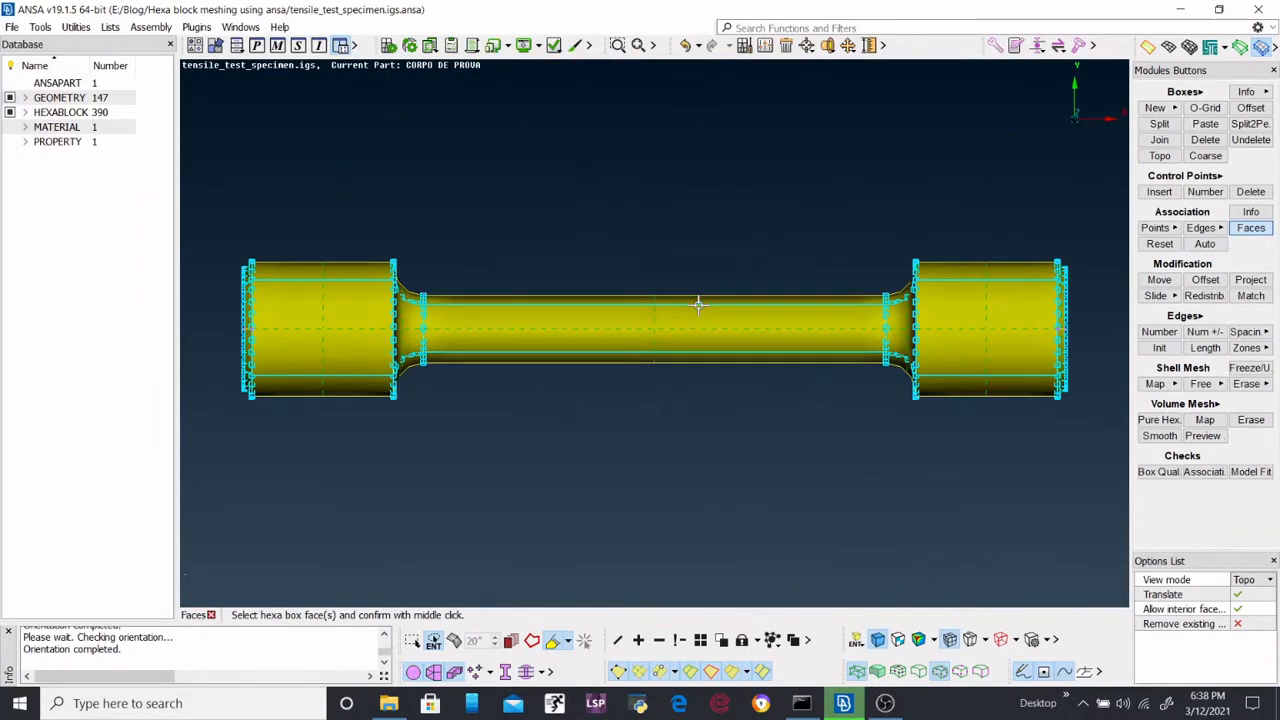
mouse_move(538, 335)
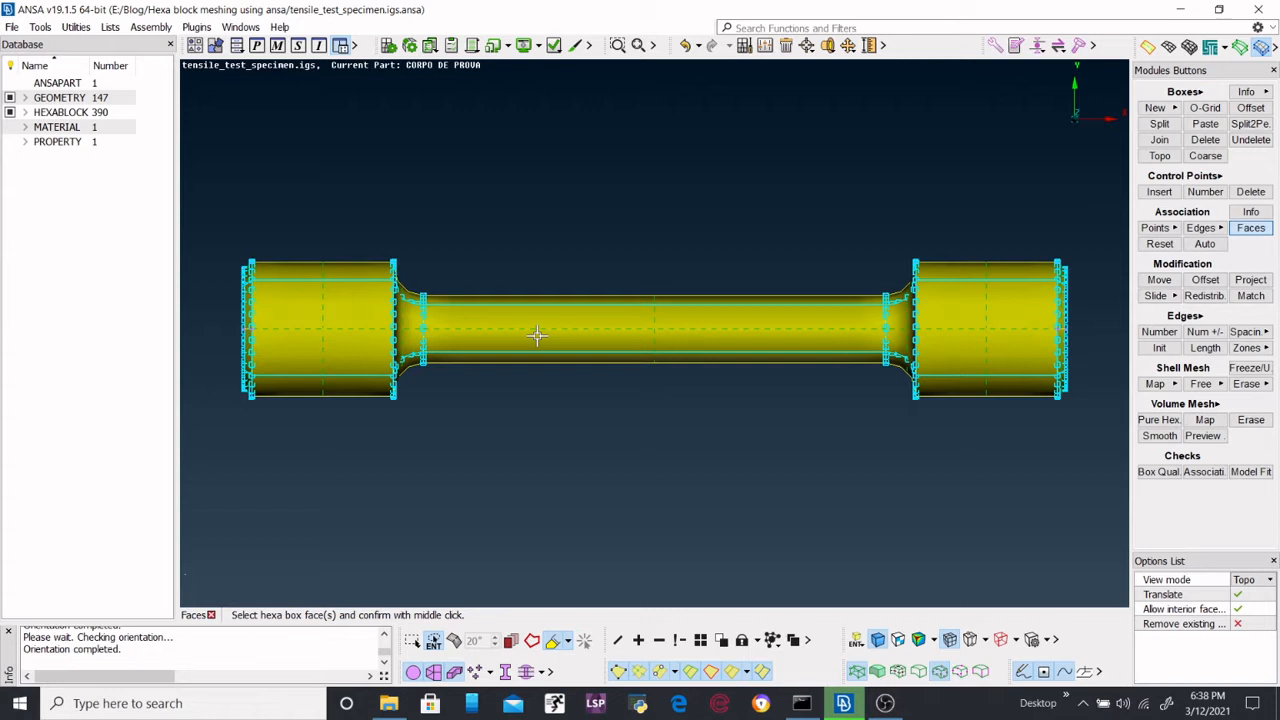
mouse_move(530, 328)
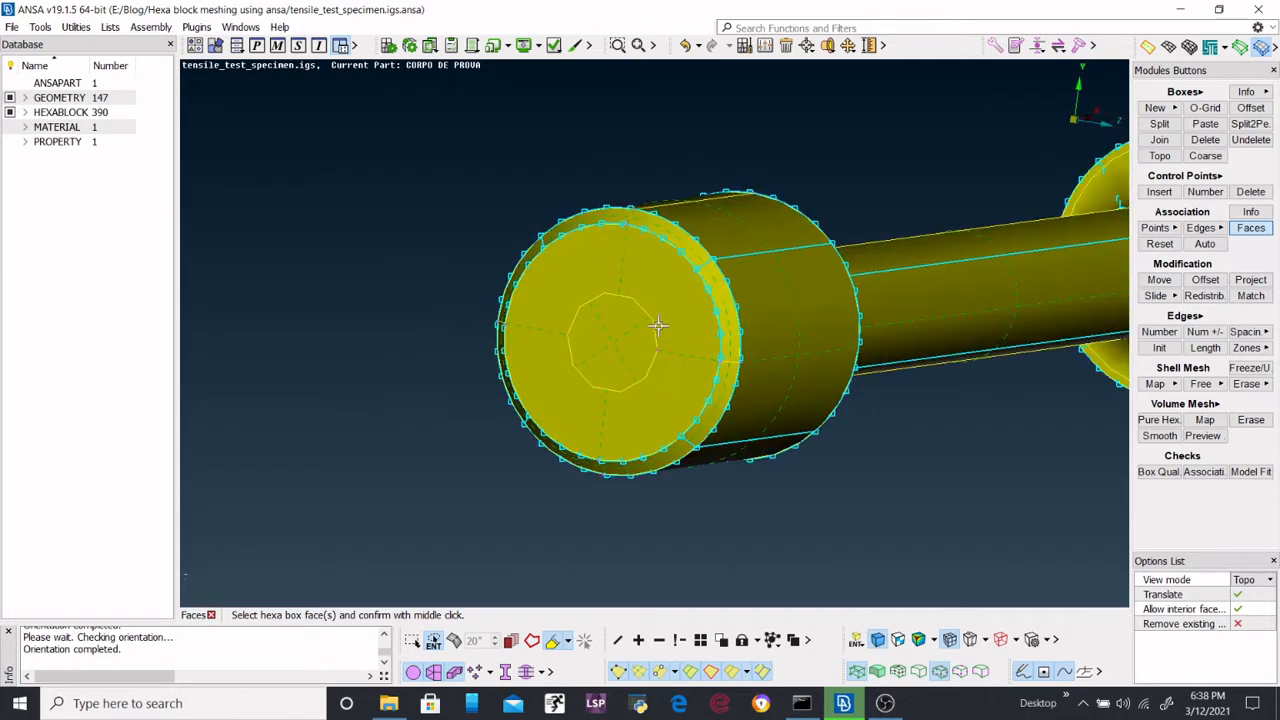
mouse_move(680, 323)
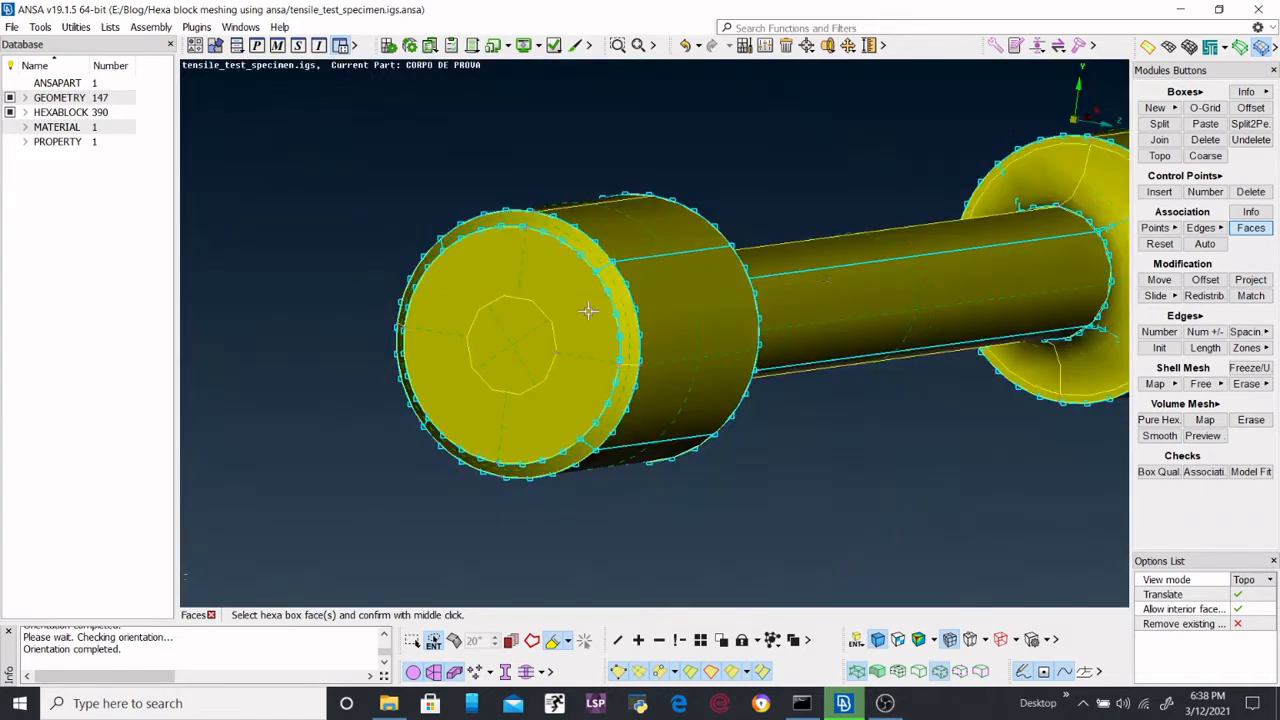
left_click(1204, 107)
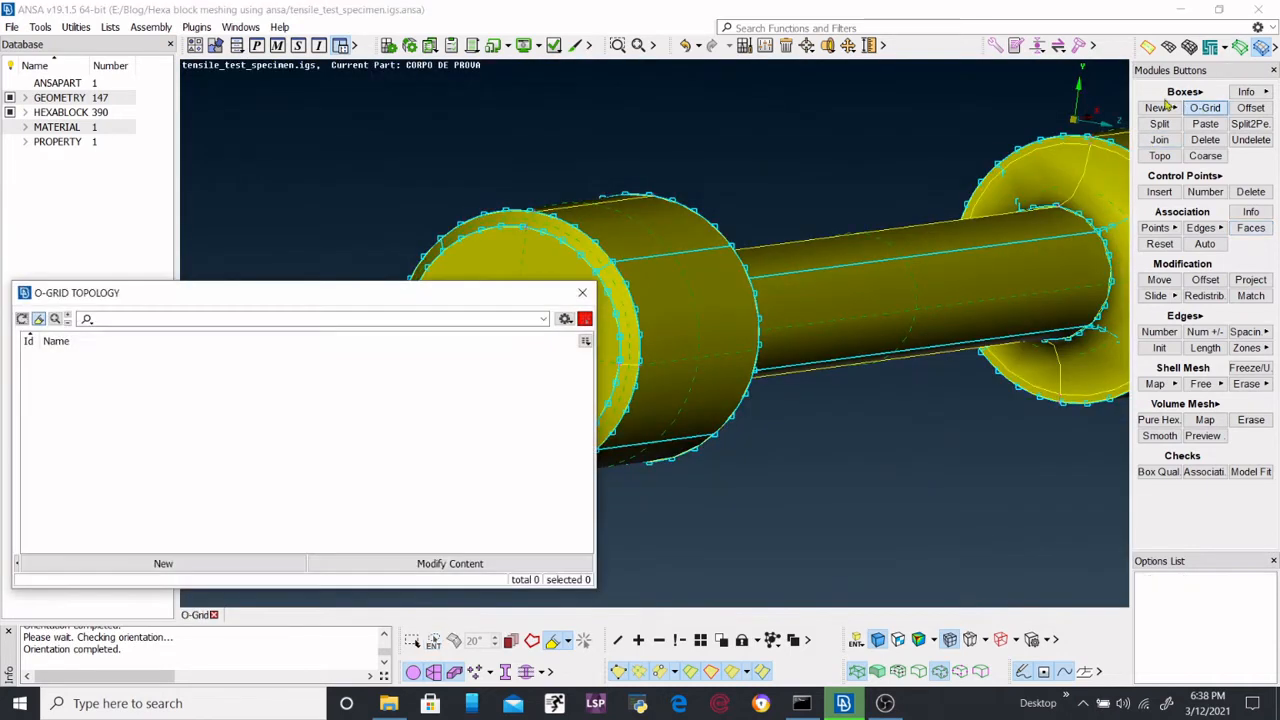
Step: Start a new O-Grid topology and advance to the Select boxes step
left_click(163, 563)
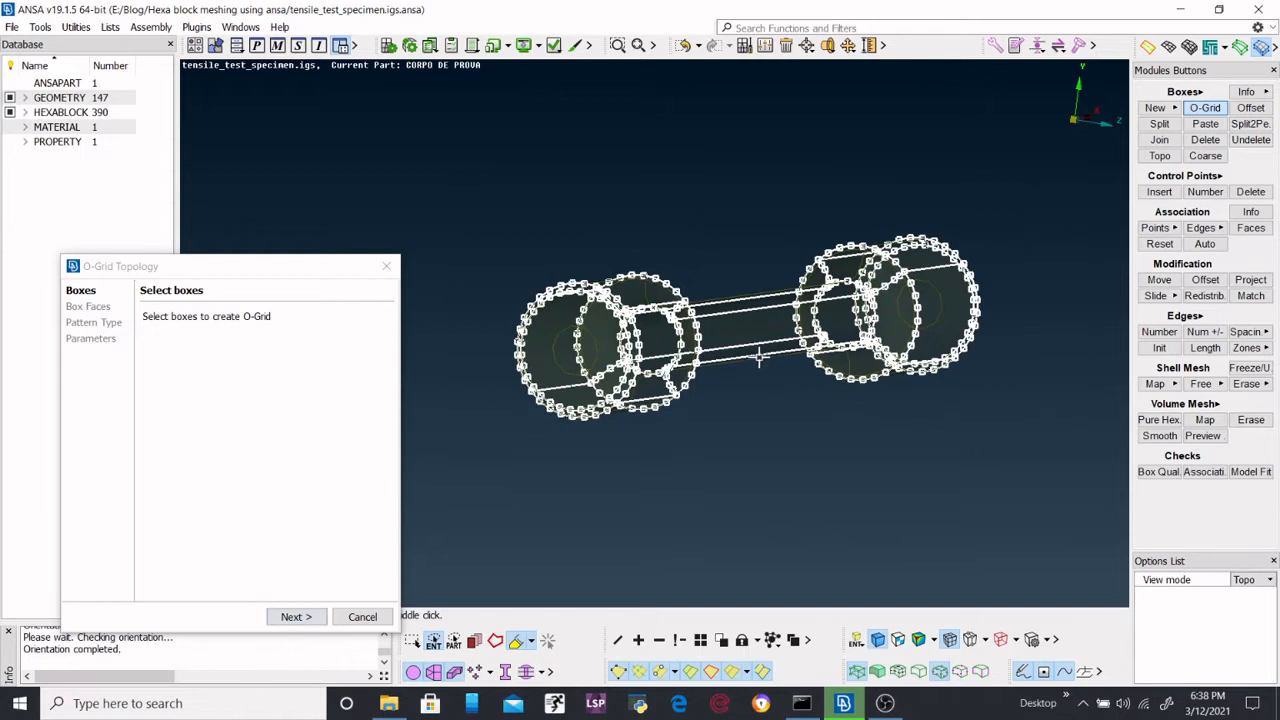
left_click(296, 616)
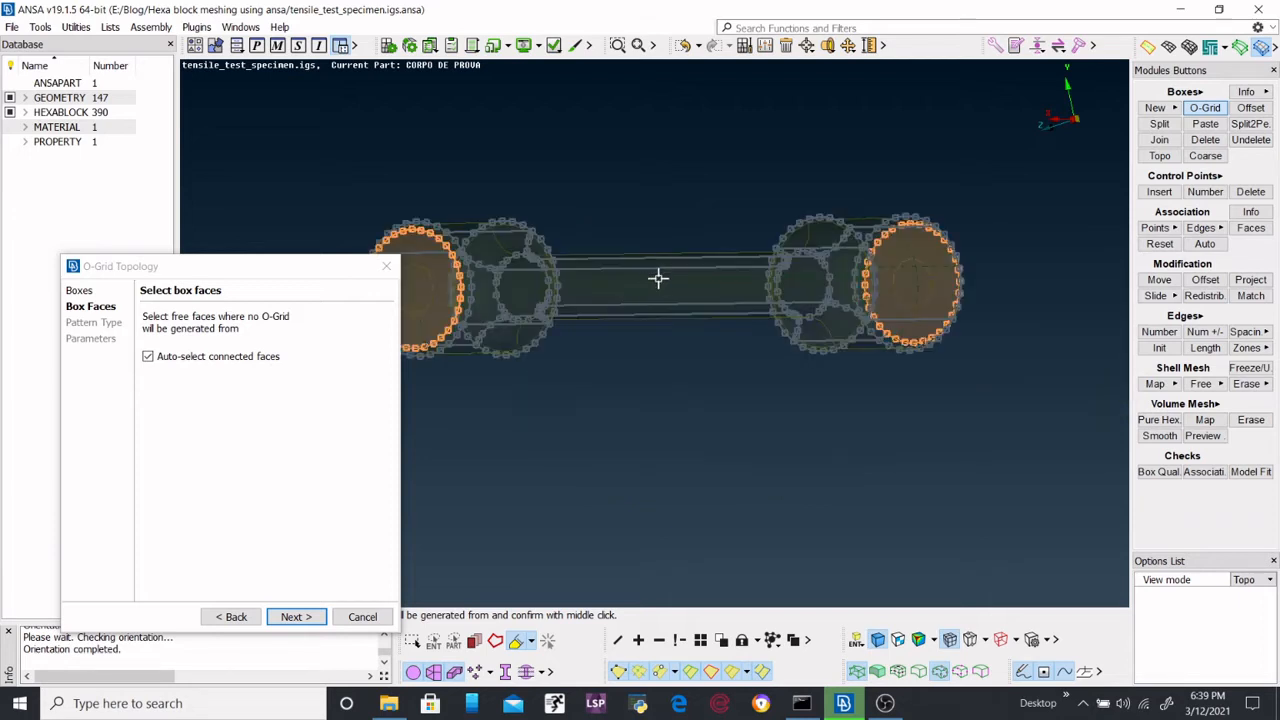
mouse_move(807, 290)
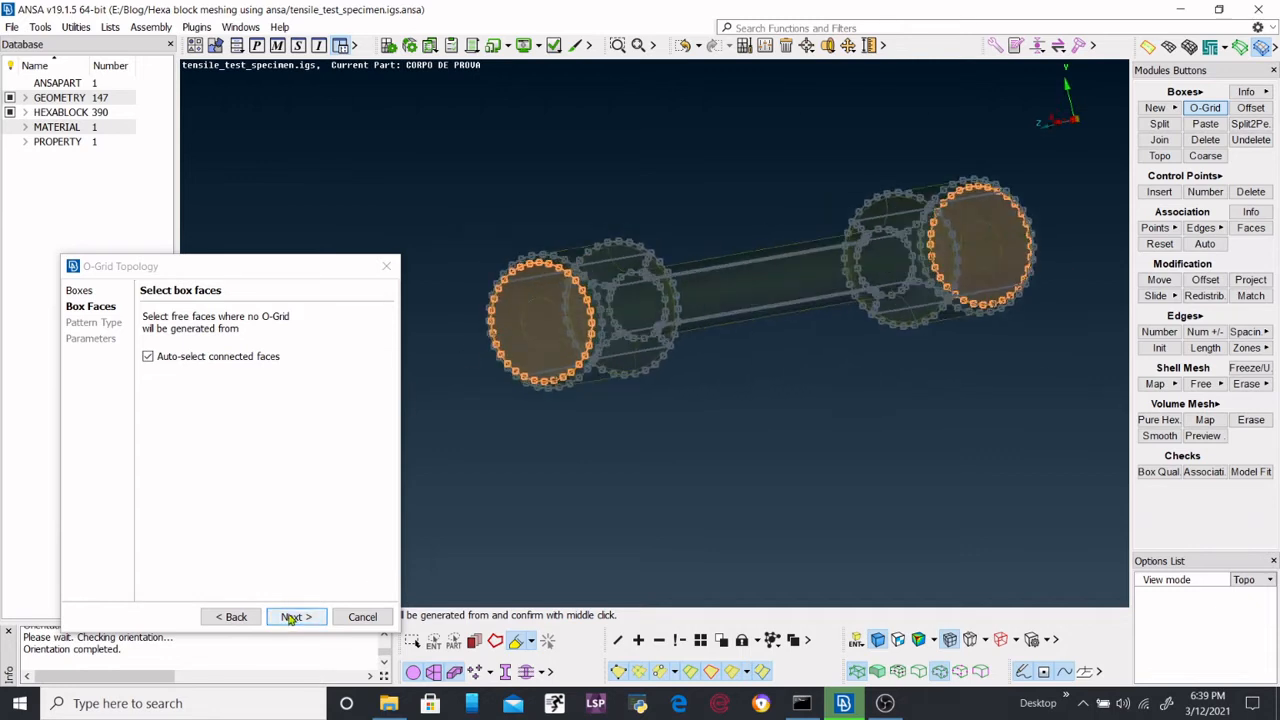
Step: Advance the O-Grid wizard to the pattern type step with Pipe chosen
left_click(295, 616)
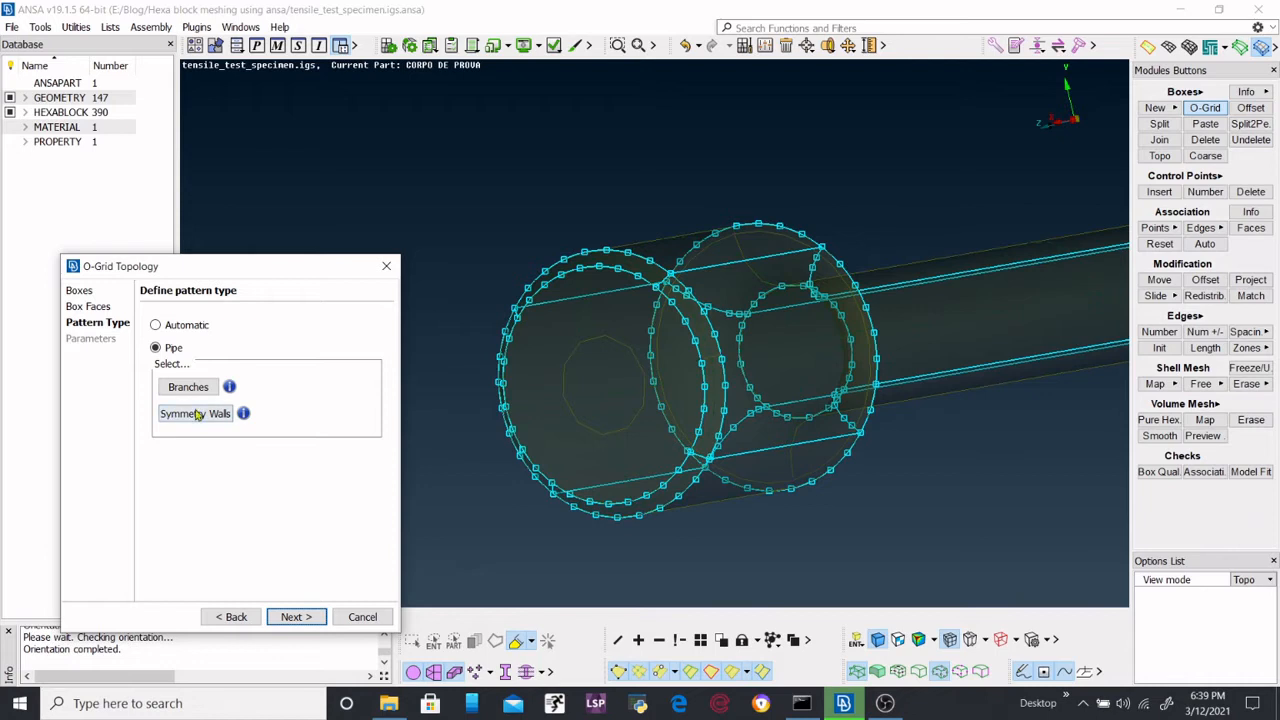
Step: Advance from the Pipe pattern to the O-Grid Parameters page
left_click(296, 616)
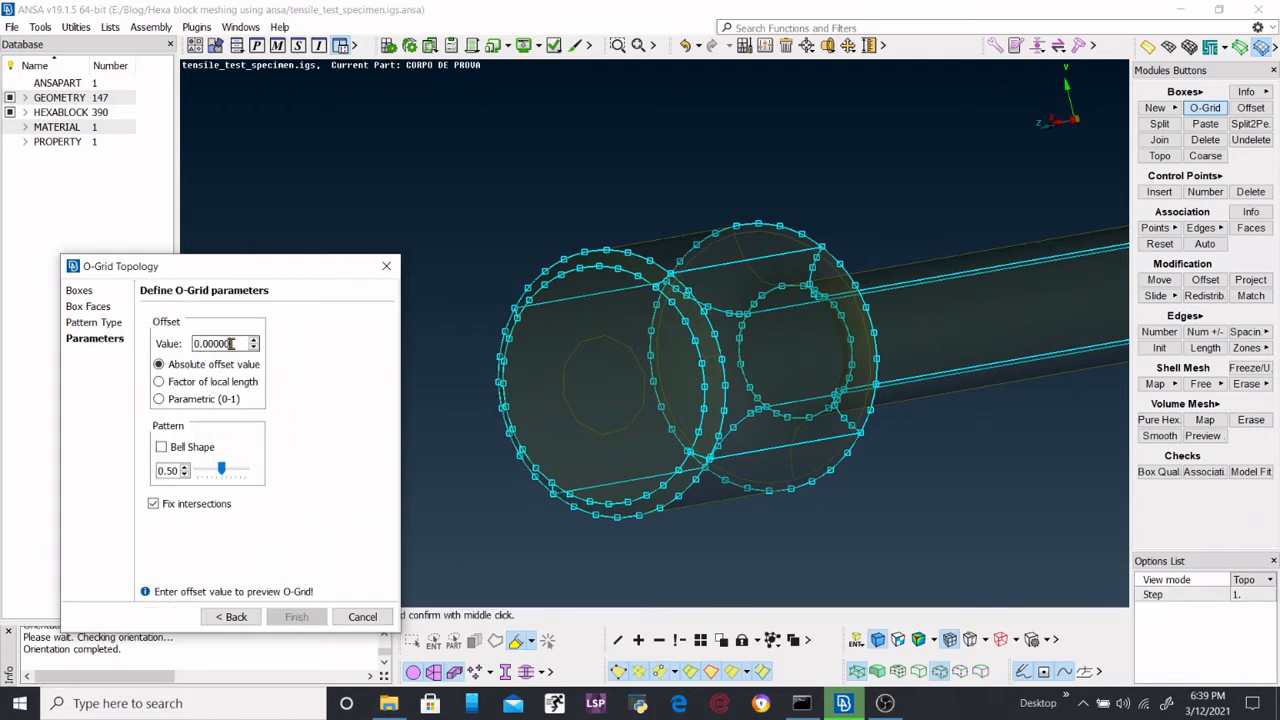
Step: Set the O-grid offset value to 2.0 after trying 5 and 10, and enable bell shape
triple_click(213, 343)
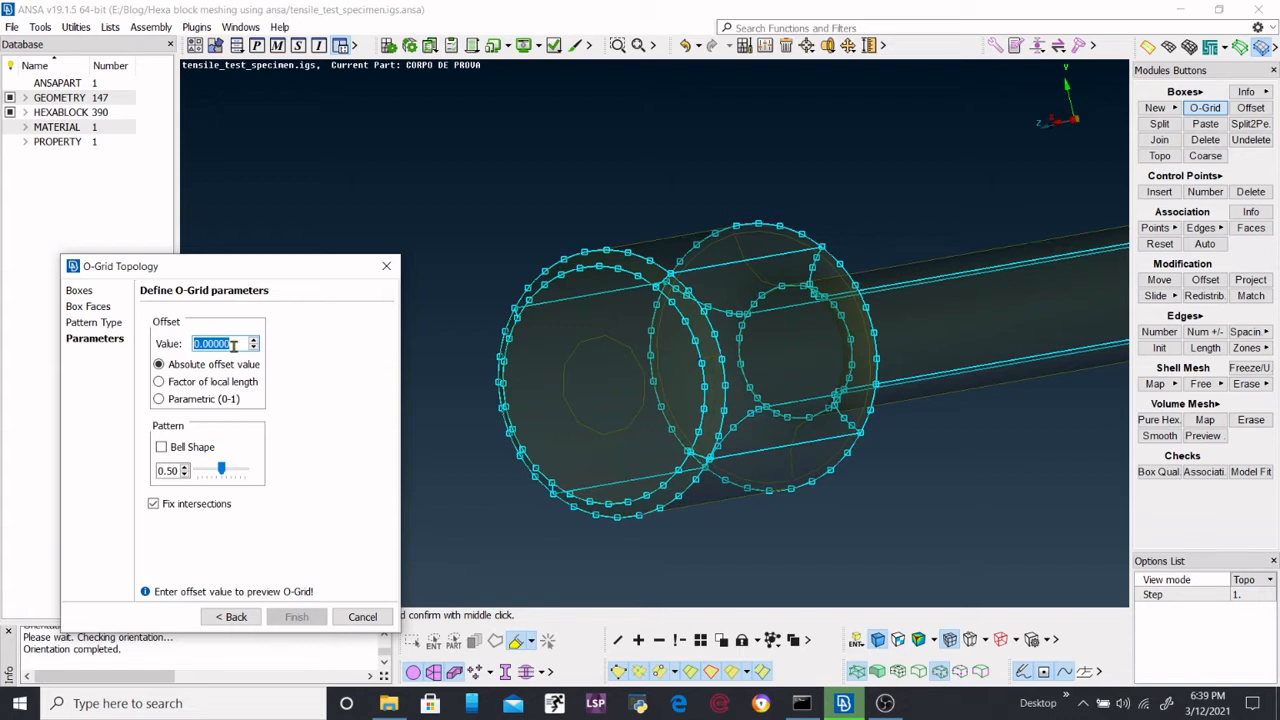
type("5")
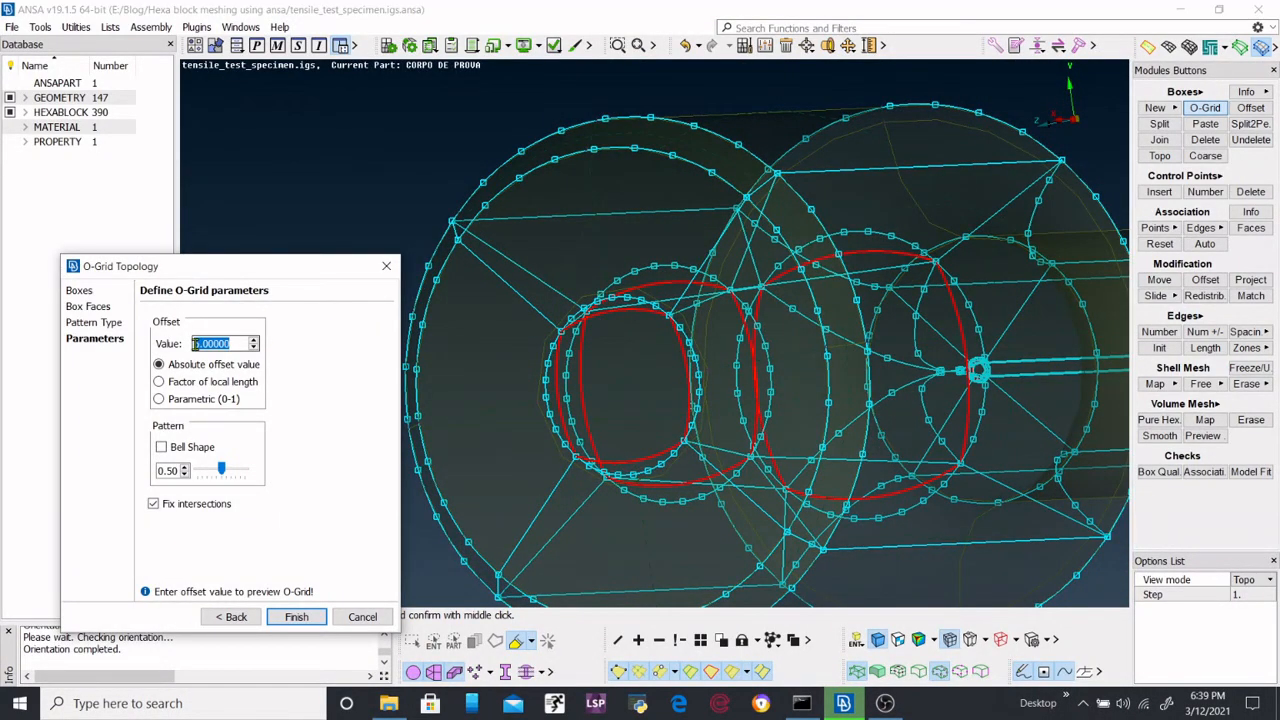
type("5.00000")
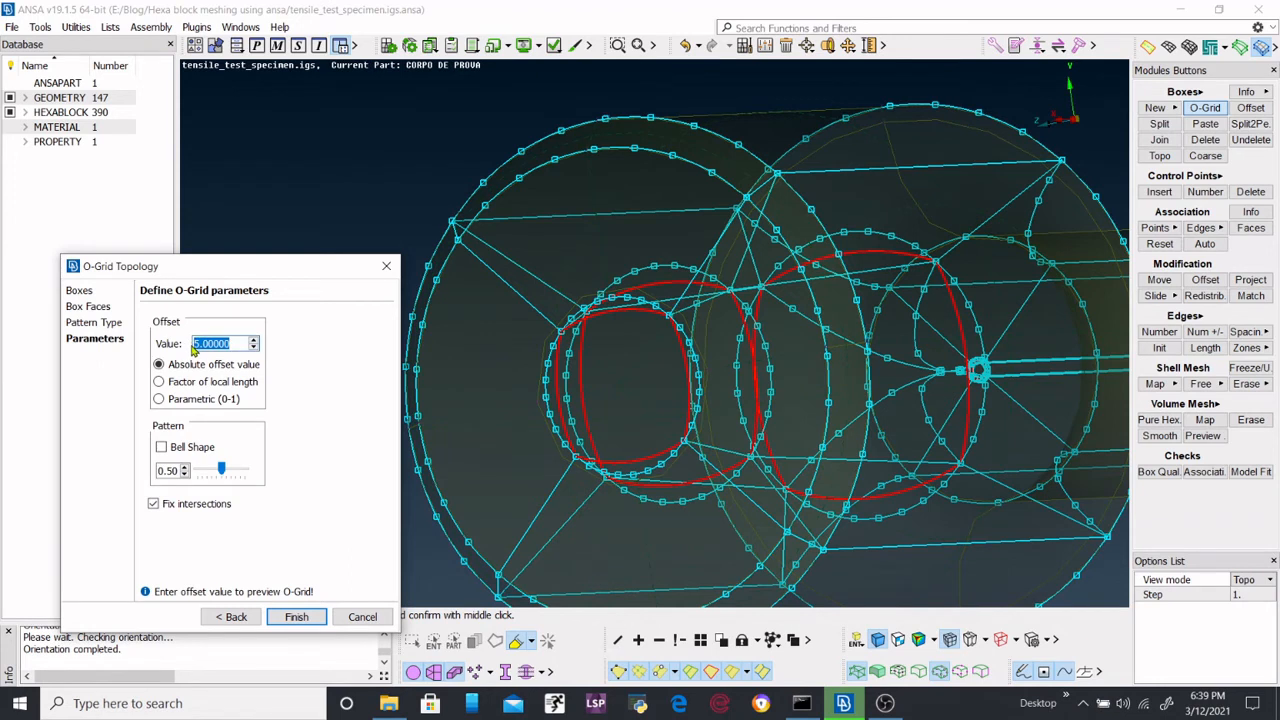
type("10")
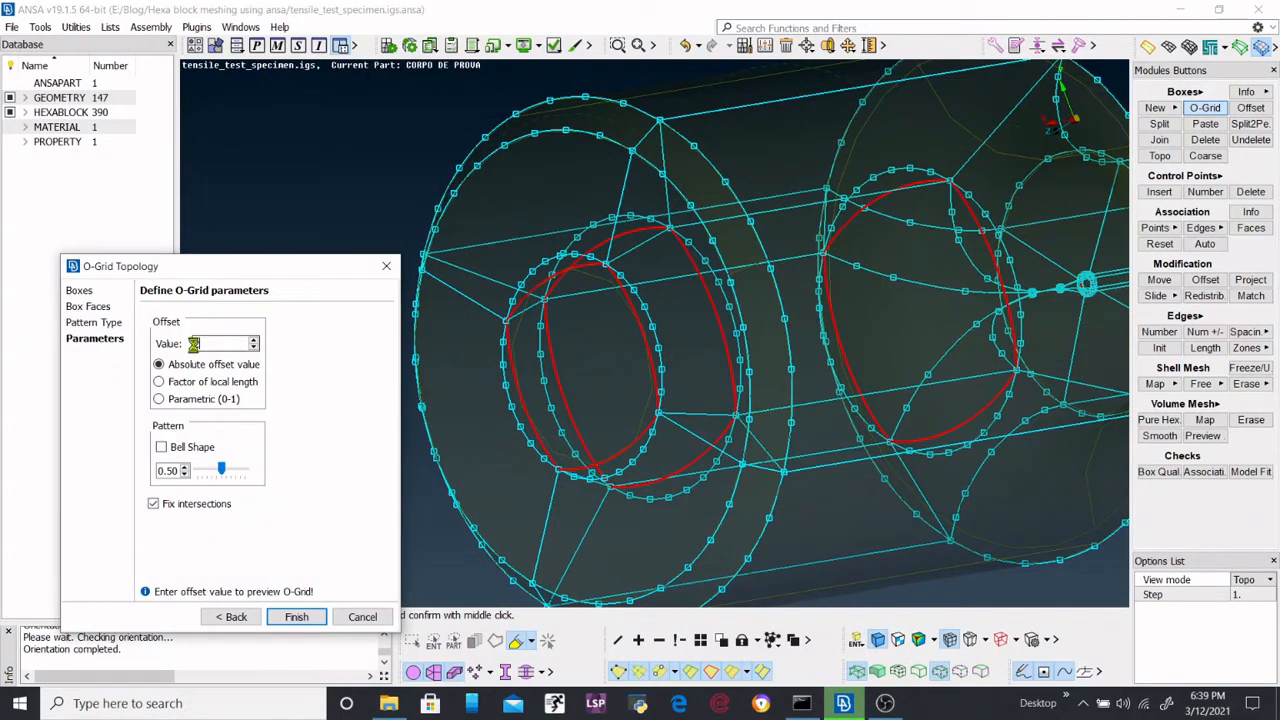
type("2.00000")
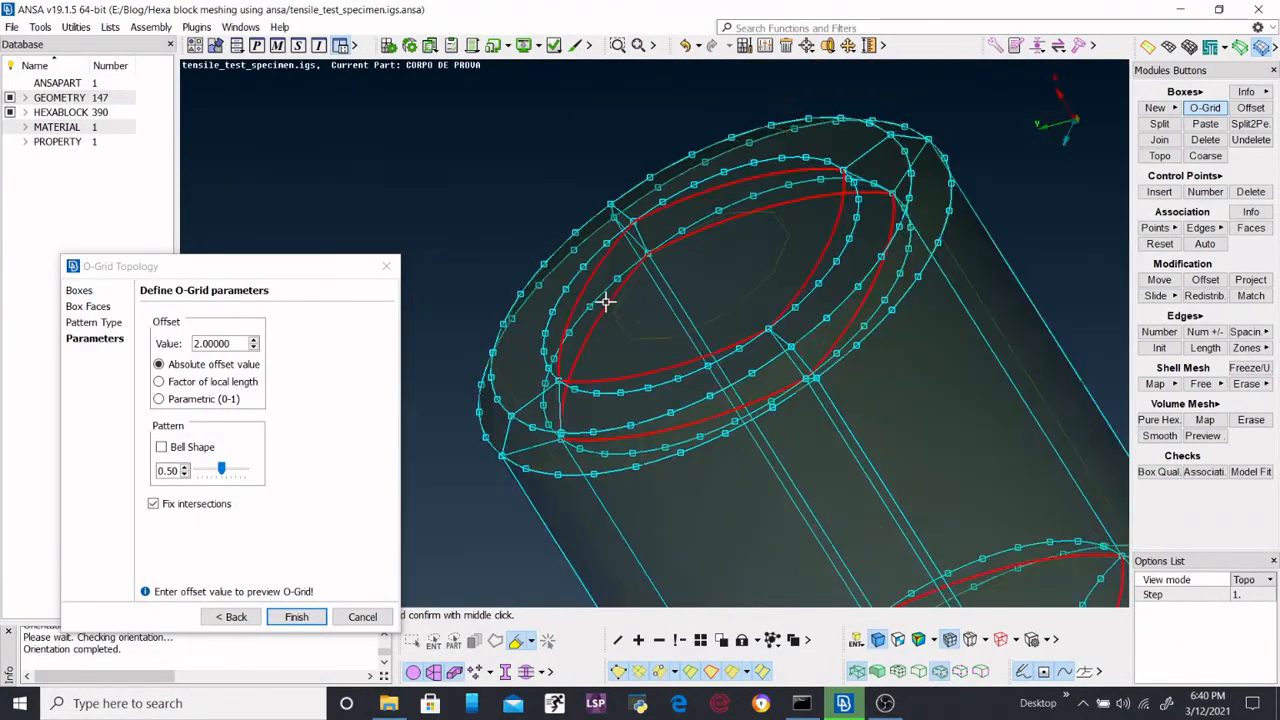
left_click(161, 447)
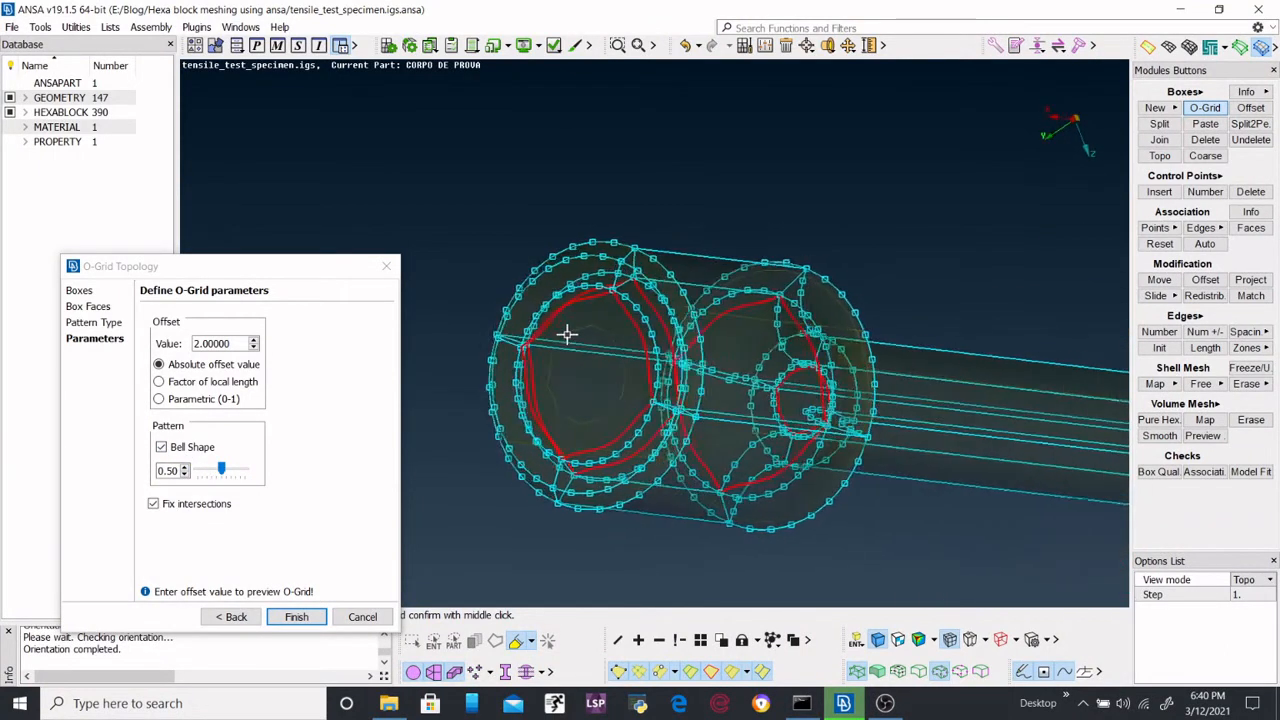
Step: Lower the O-grid bell-shape factor to 0.44, keeping intersection fixing on
left_click_drag(193, 470, 225, 470)
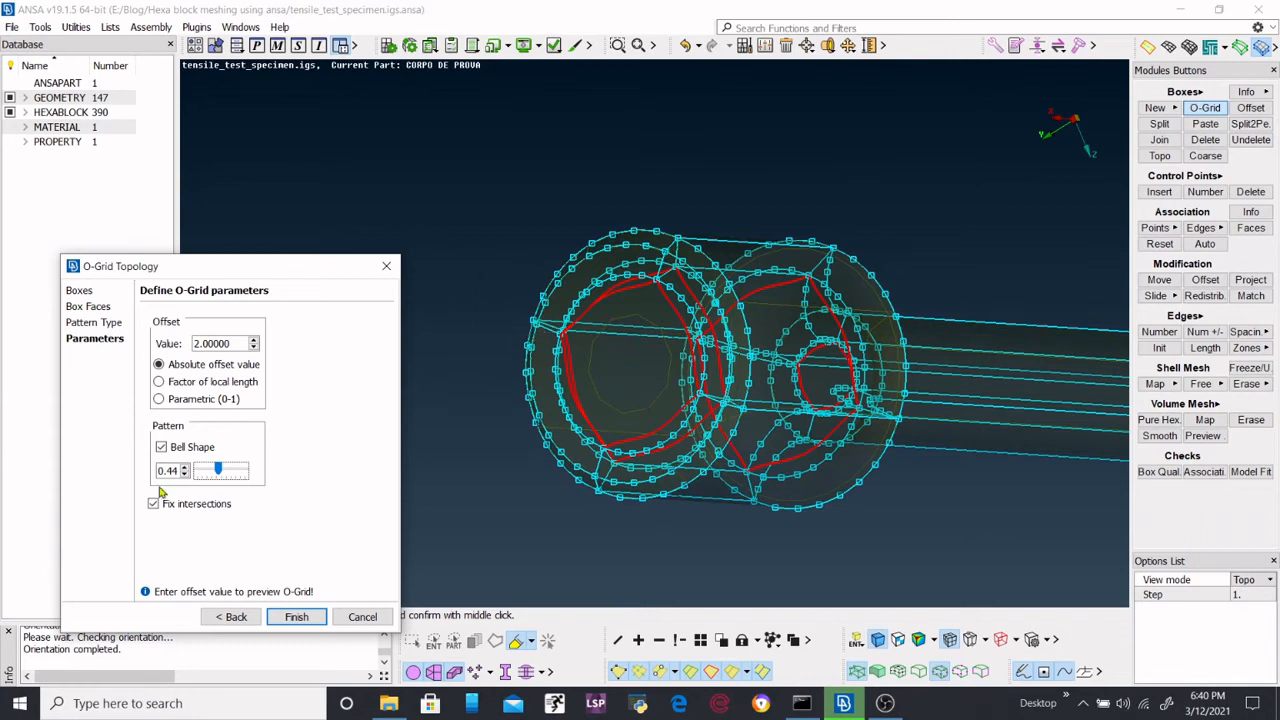
mouse_move(172, 514)
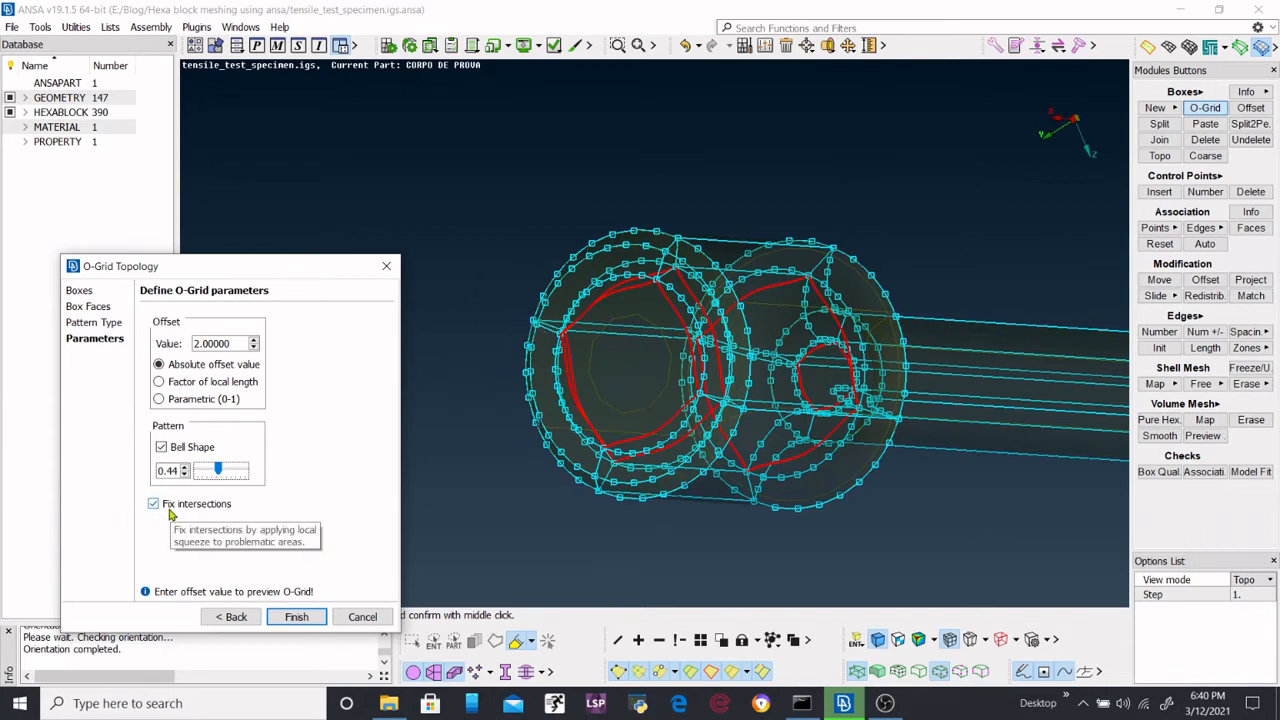
mouse_move(595, 325)
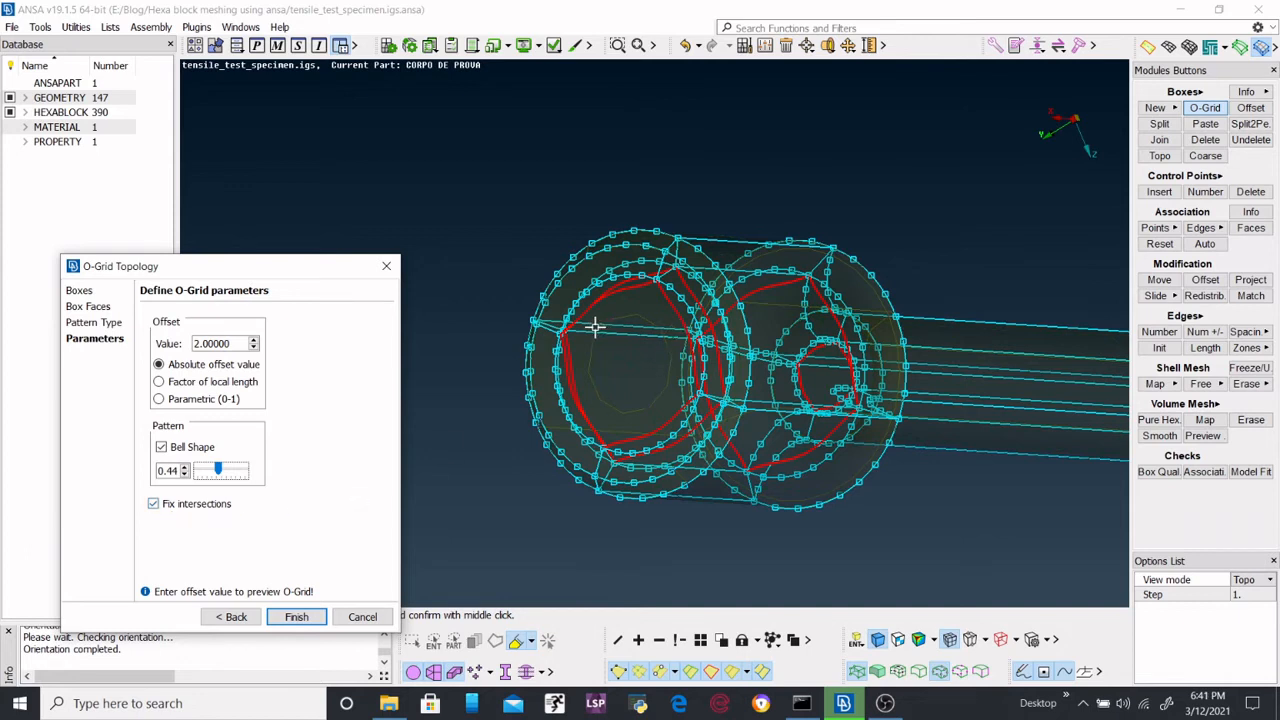
mouse_move(528, 345)
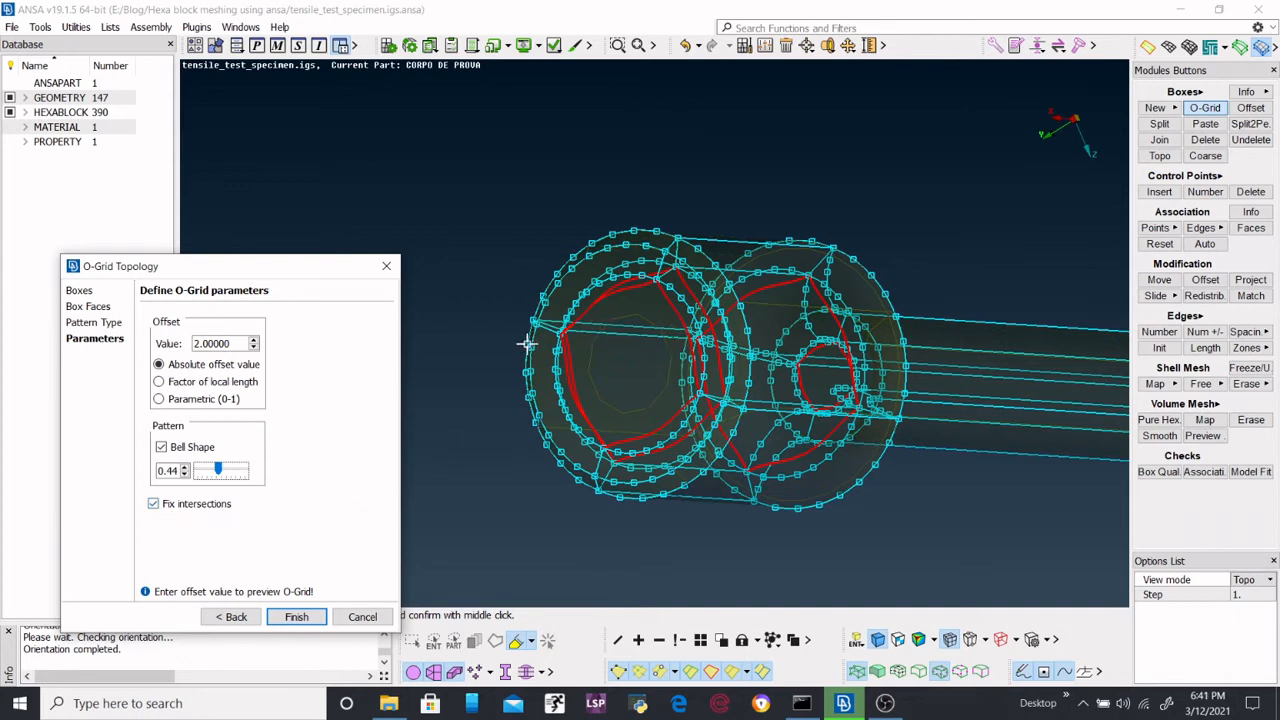
left_click(296, 616)
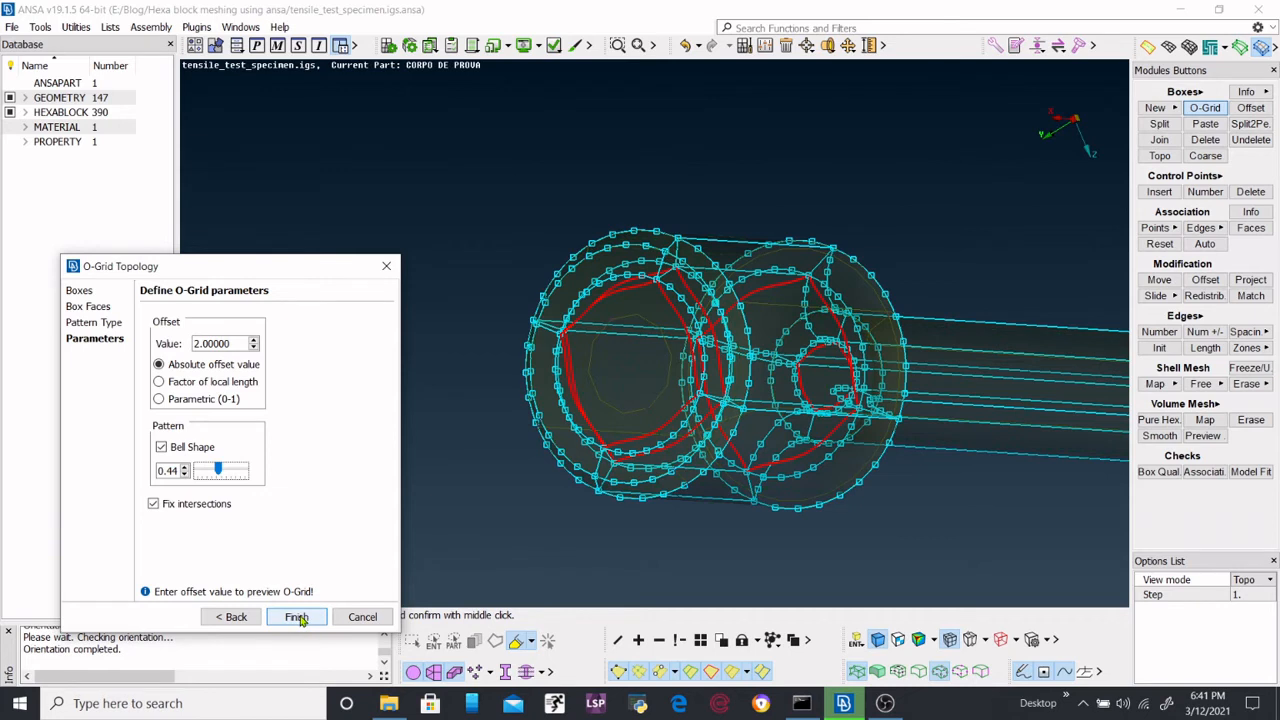
Step: Finish the O-grid for 907 hexa blocks, close the O-grid list, and zoom to inspect
left_click(296, 616)
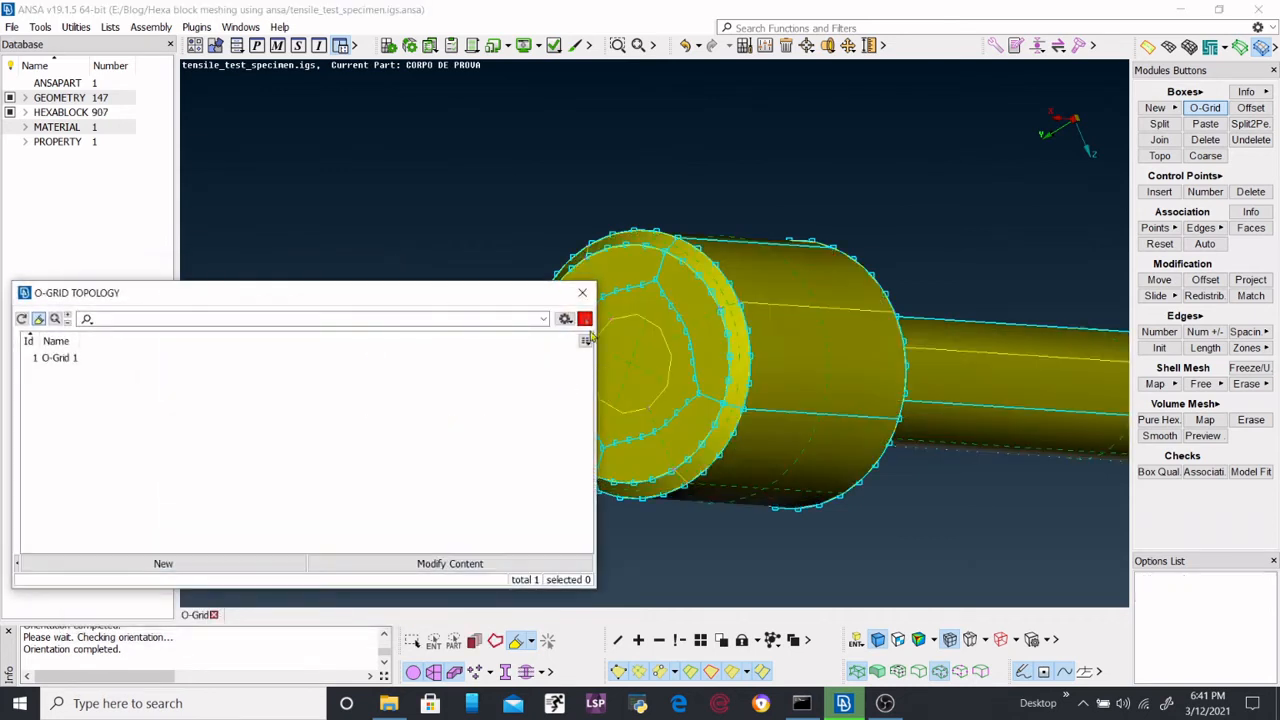
left_click(59, 357)
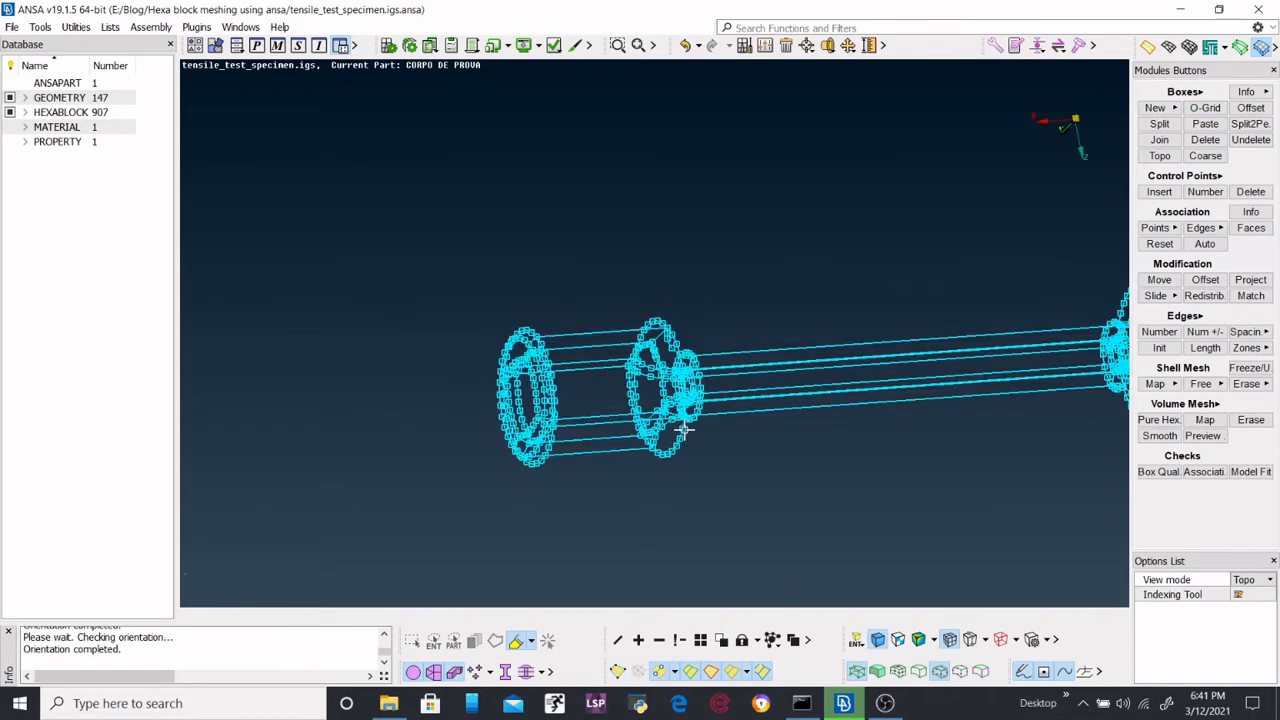
mouse_move(617, 671)
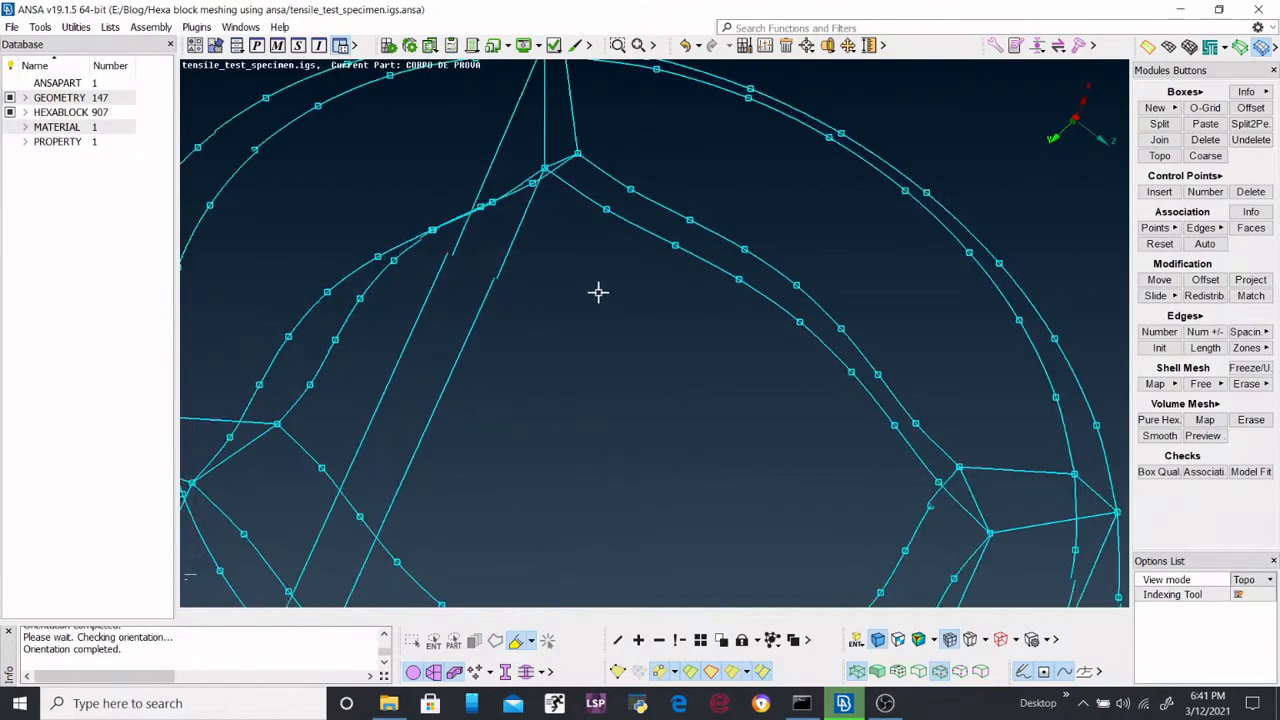
left_click_drag(598, 292, 819, 291)
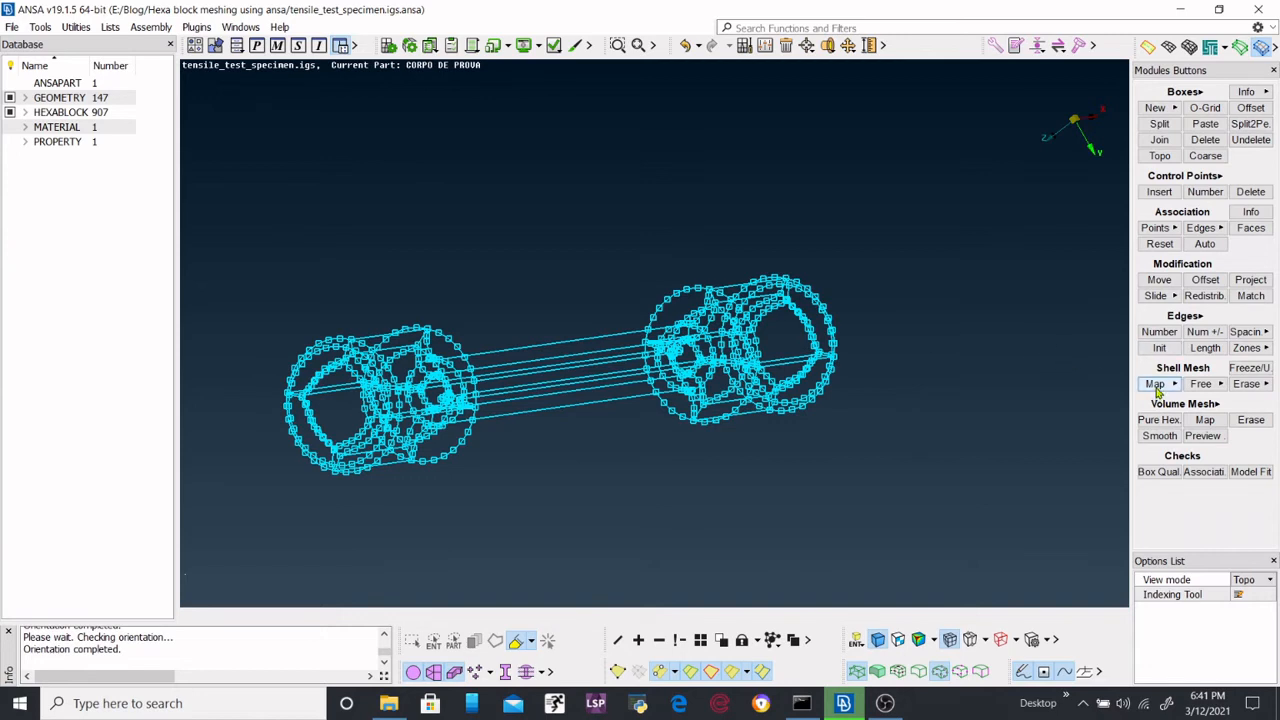
Step: Map-mesh the O-grid block faces, giving 944 shell elements and 946 nodes
left_click(1155, 383)
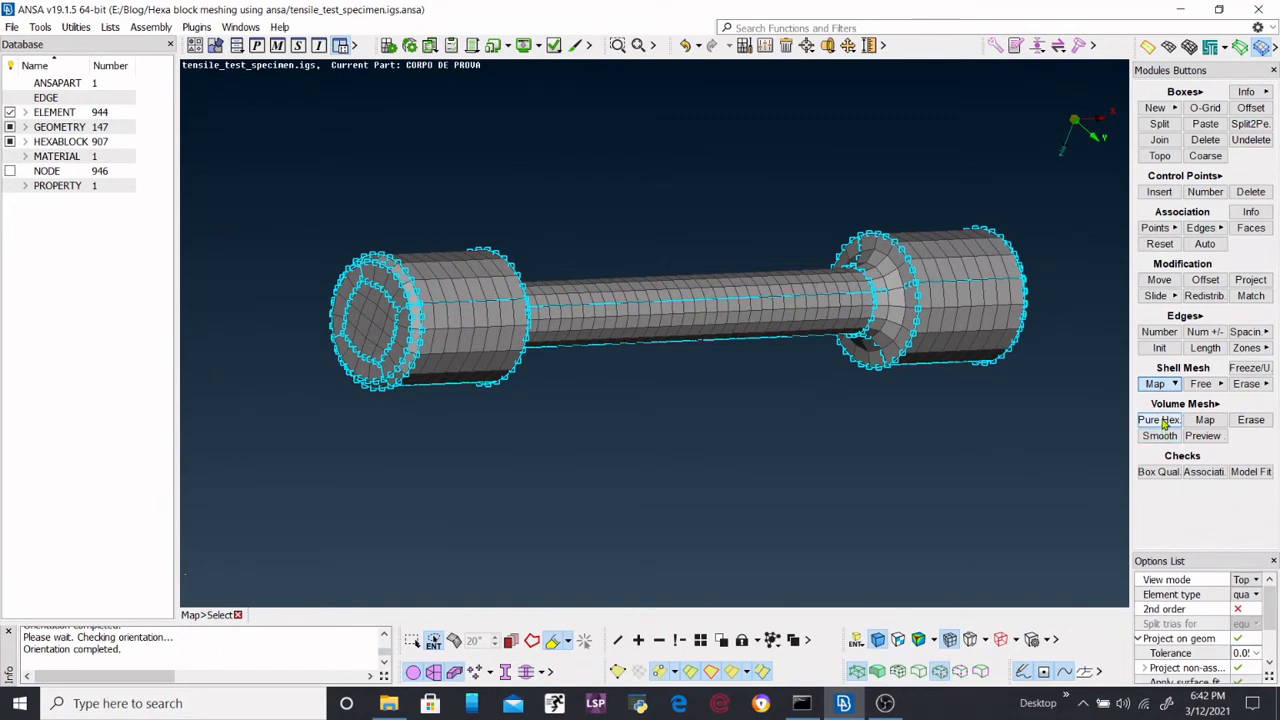
Step: Run Pure Hex volume meshing to produce 35 volumes and 1760 hexas
left_click(1158, 419)
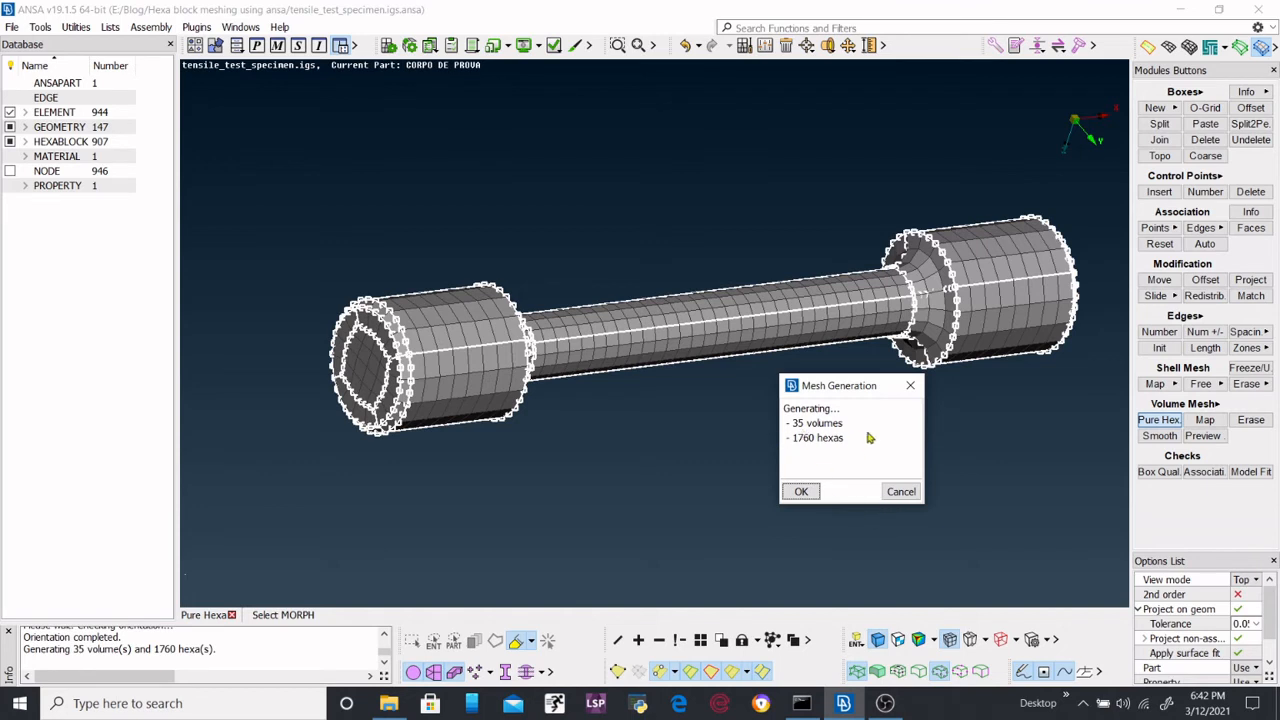
mouse_move(797, 448)
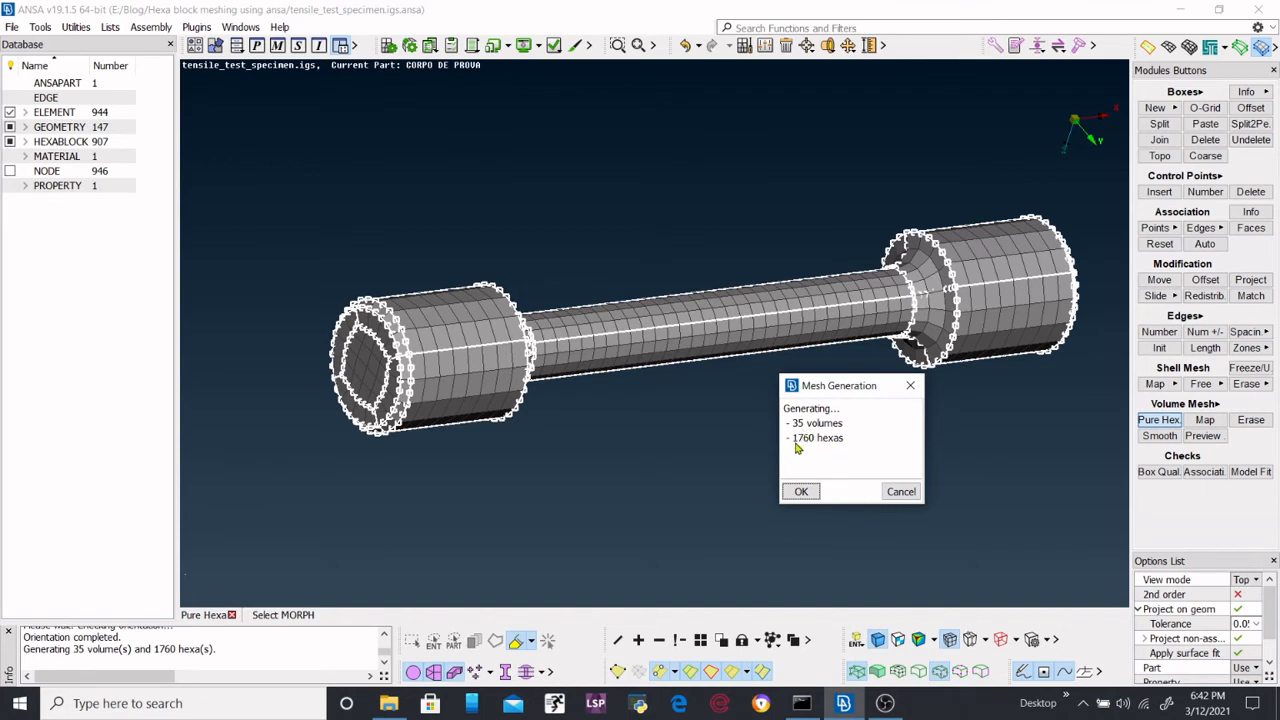
mouse_move(833, 447)
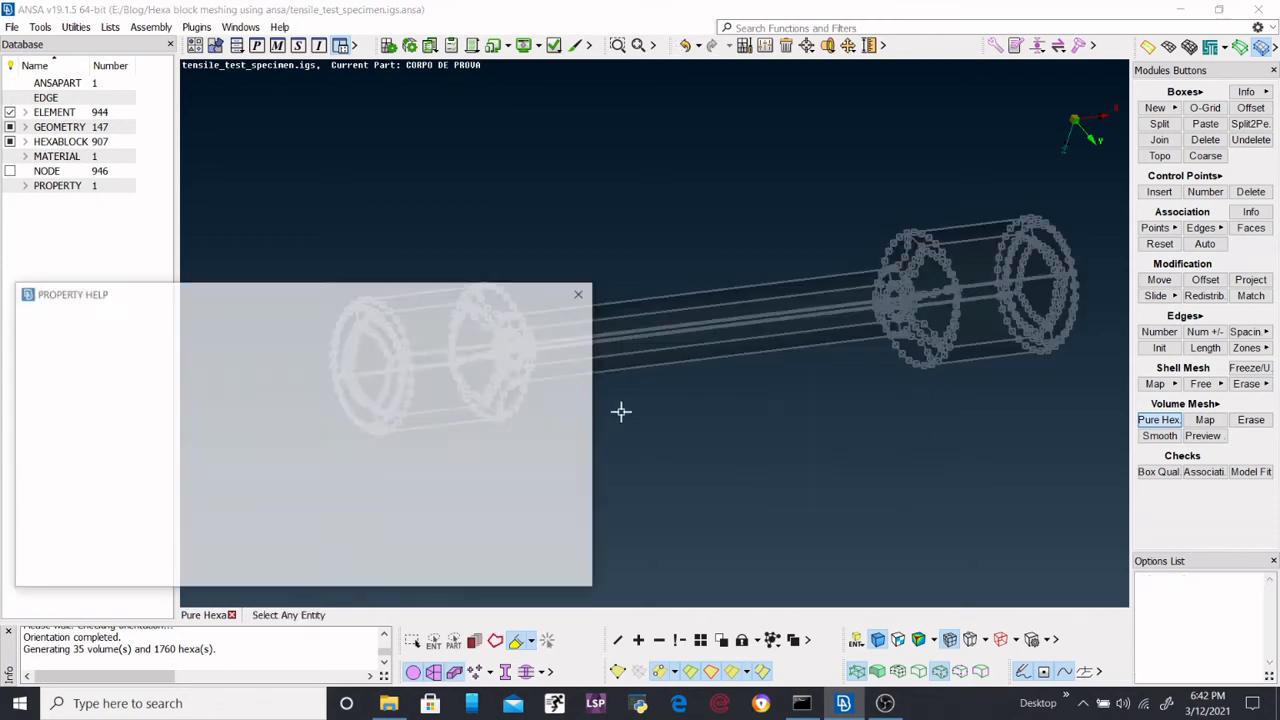
Step: Create and confirm a new SECTION_SOLID property for the hexa volume mesh
left_click(57, 544)
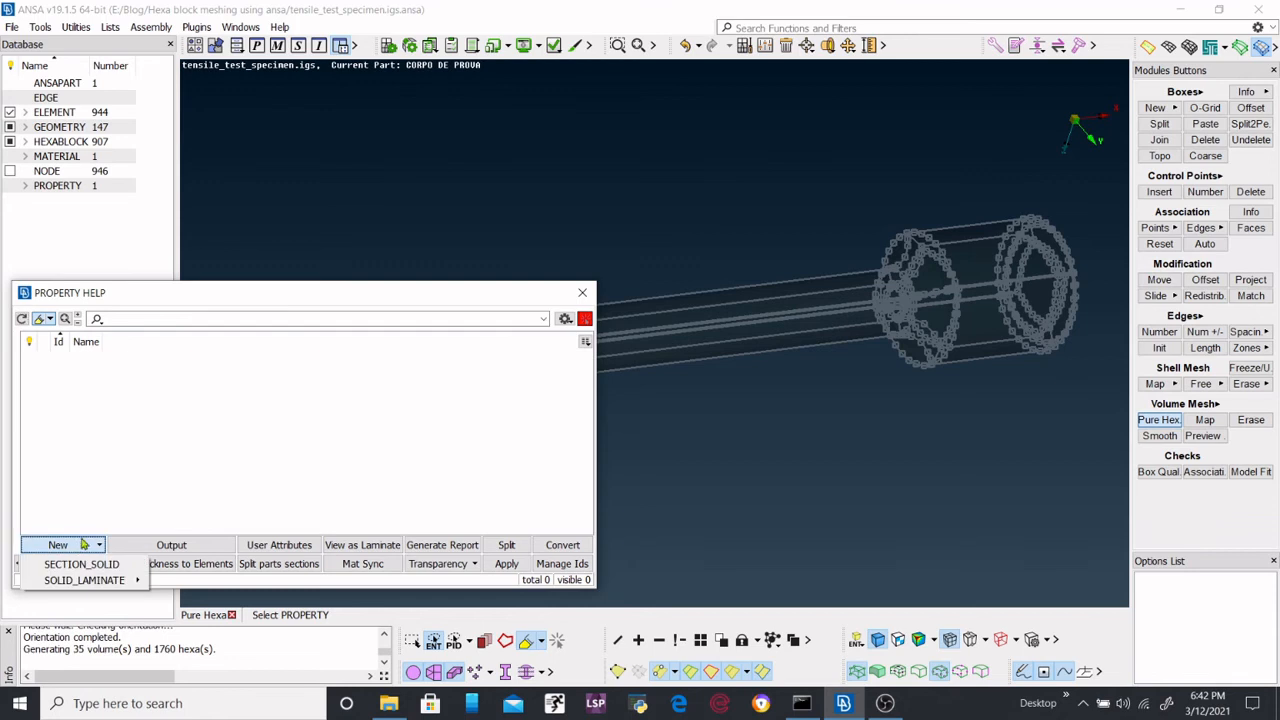
left_click(81, 563)
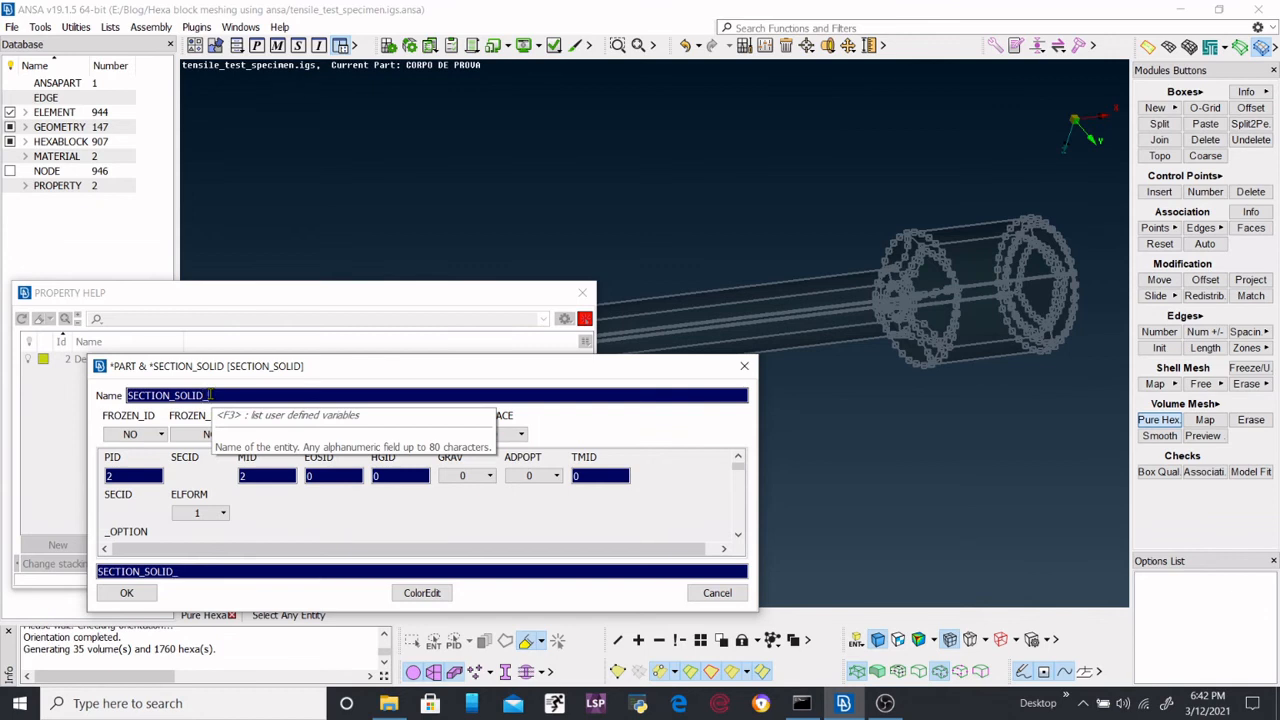
left_click(126, 592)
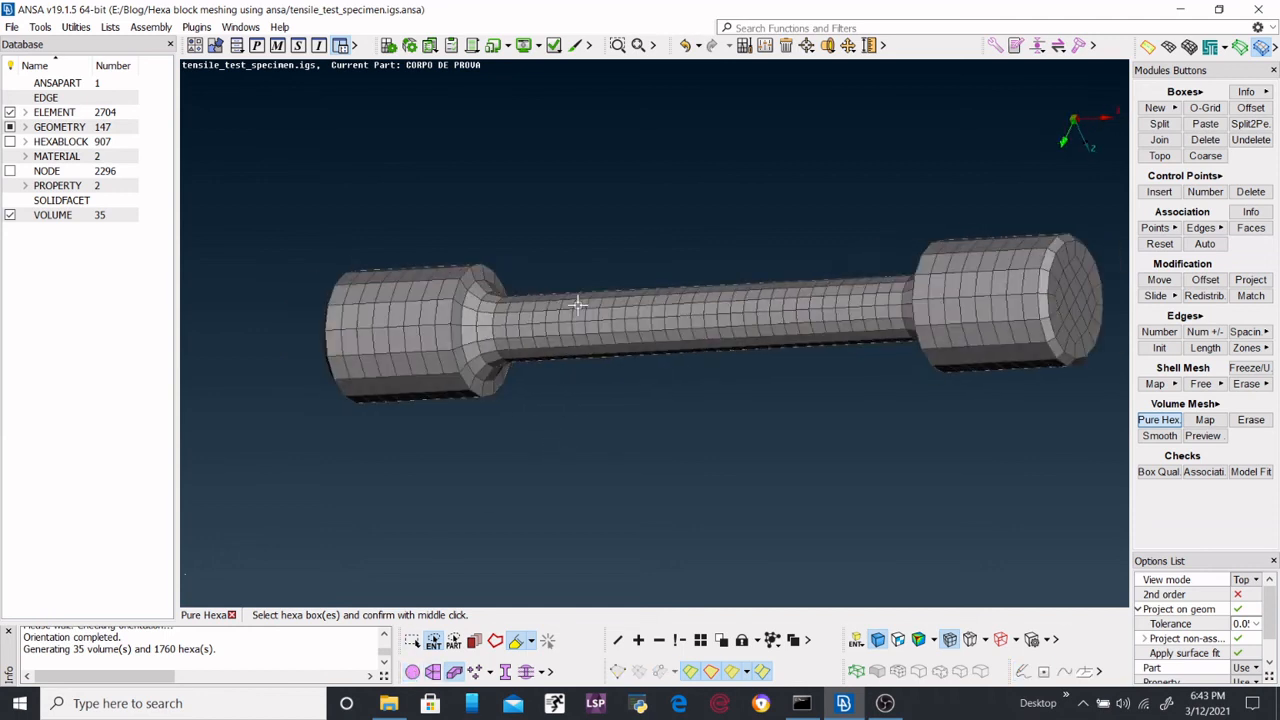
Step: Zoom into the gauge section and orbit the cut specimen to view the interior hexas
left_click_drag(580, 305, 640, 295)
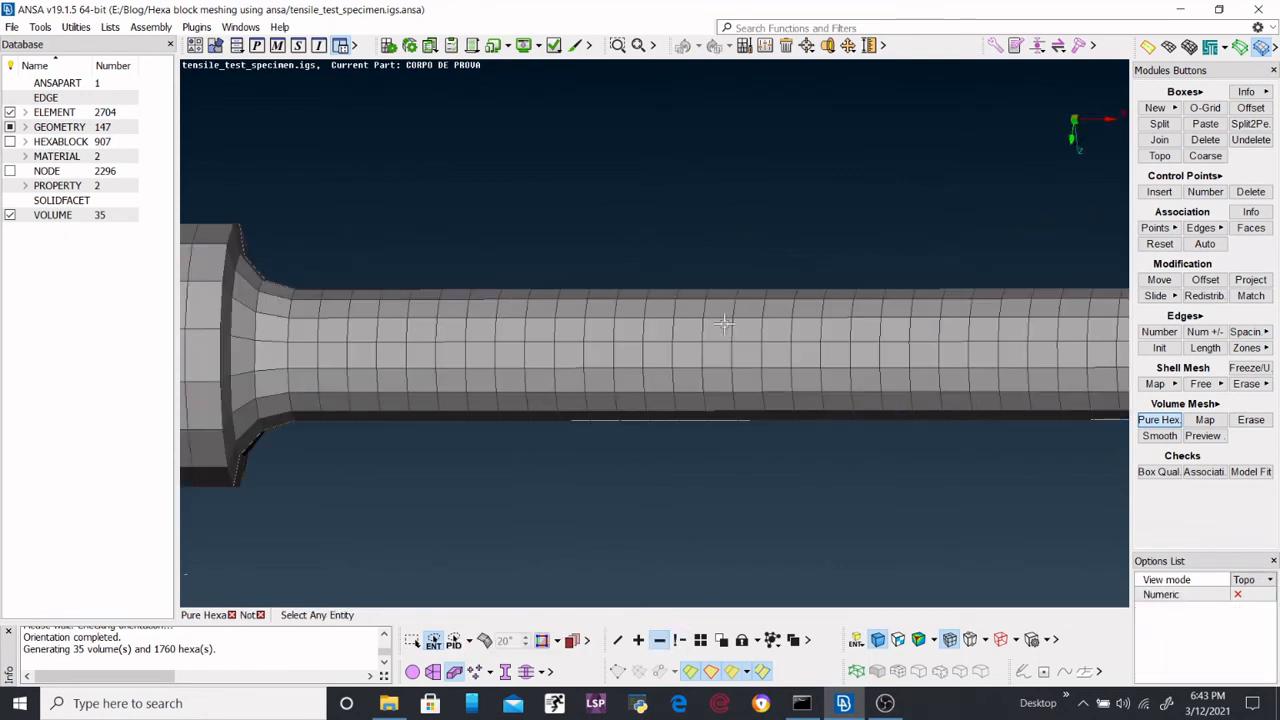
left_click_drag(725, 323, 665, 408)
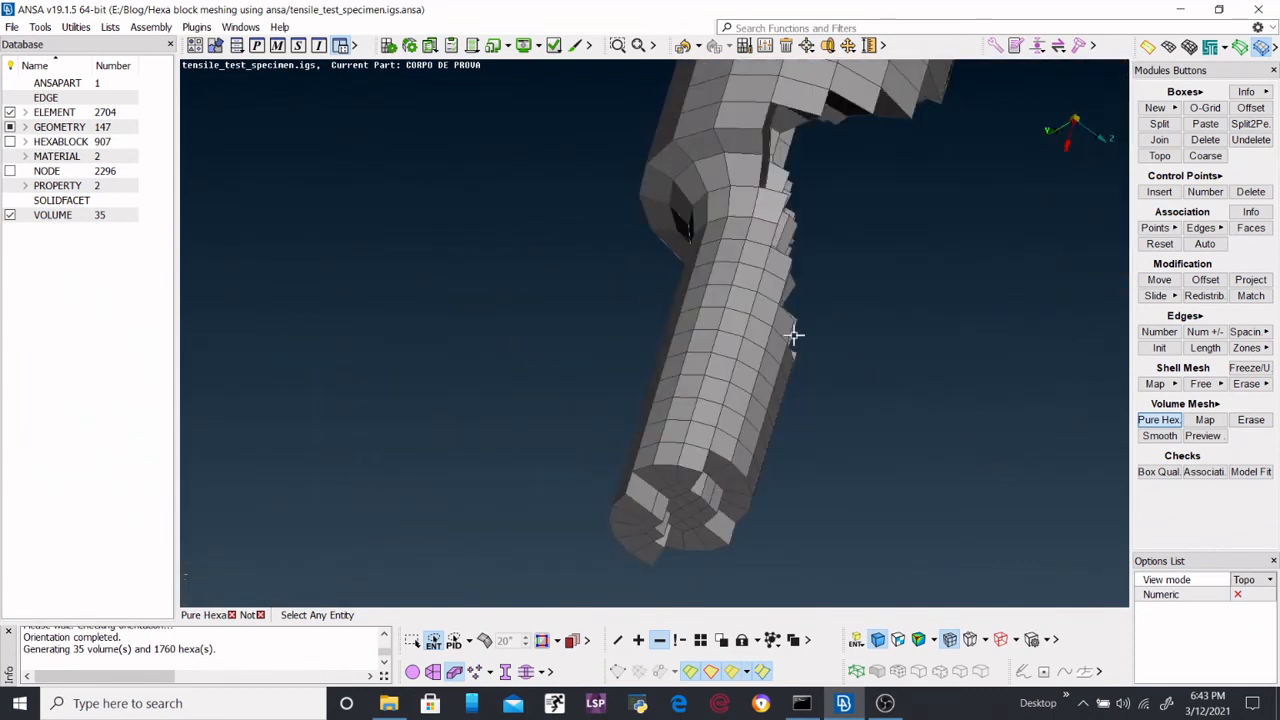
left_click_drag(795, 335, 714, 238)
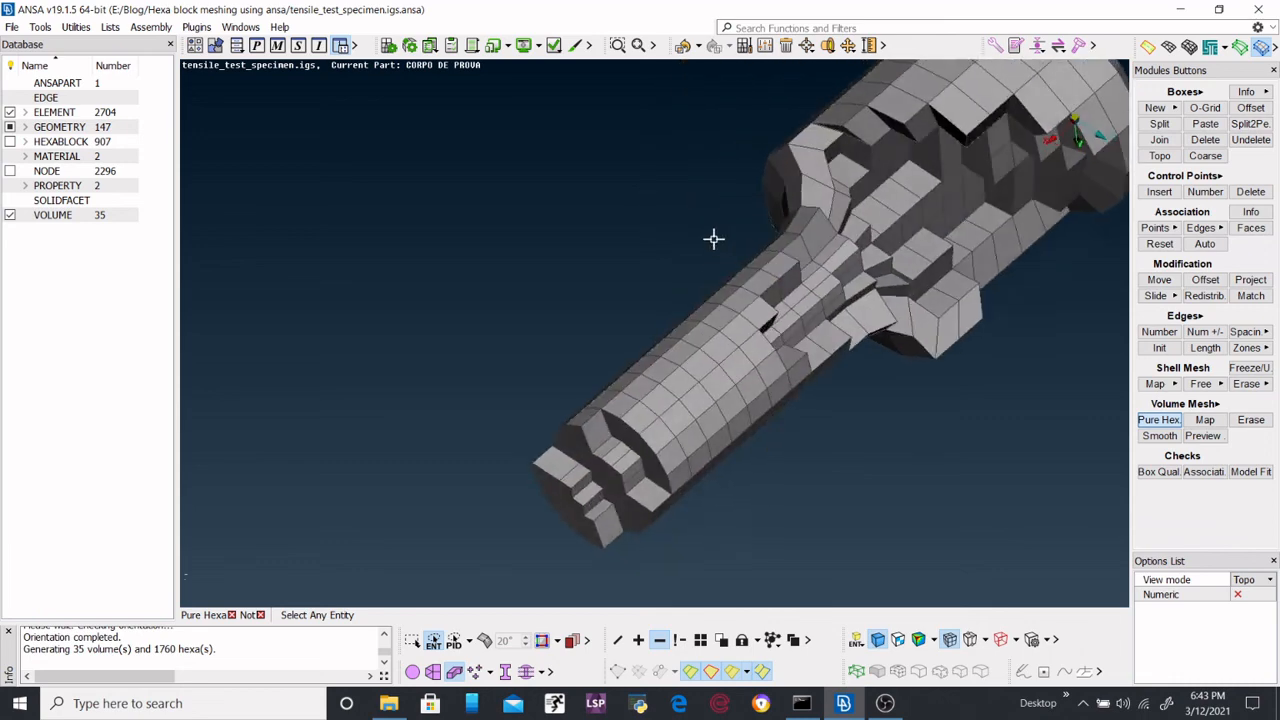